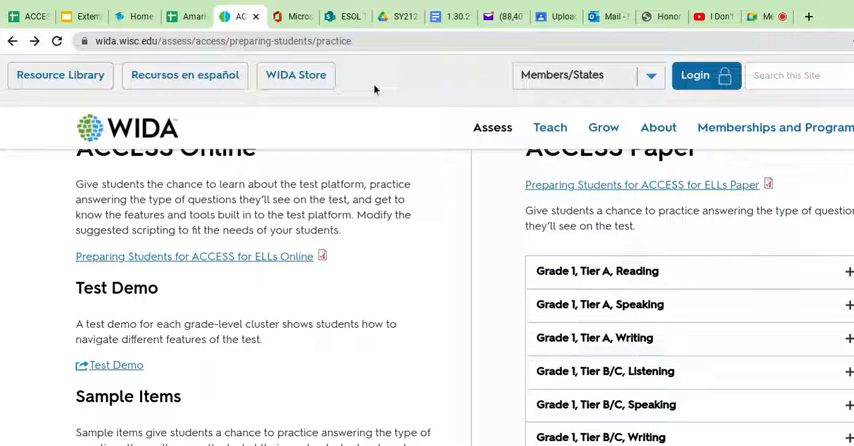
pyautogui.moveTo(390, 232)
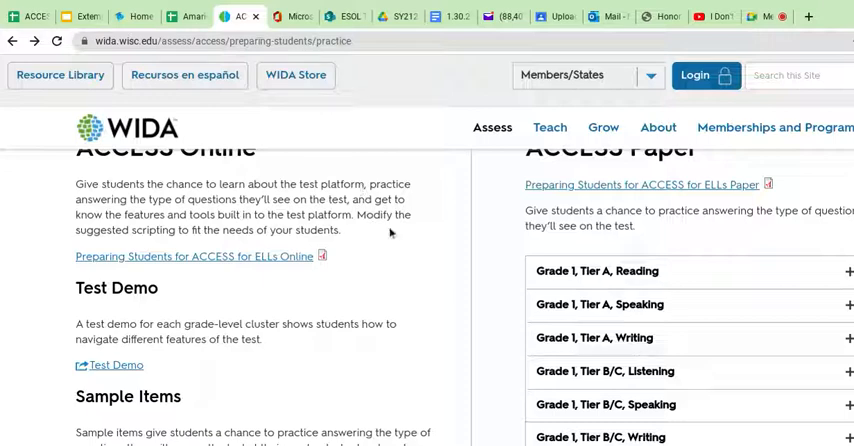
pyautogui.moveTo(463, 293)
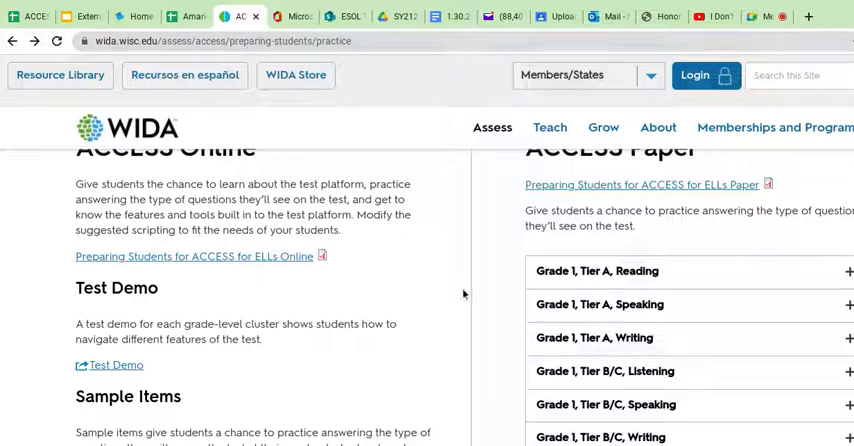
# Scroll the WIDA practice page down to the Test Practice section.
pyautogui.scroll(-3)
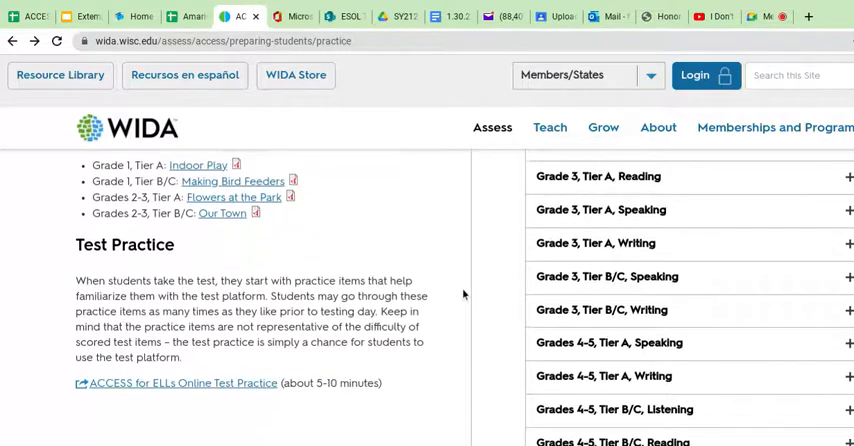
pyautogui.moveTo(439, 296)
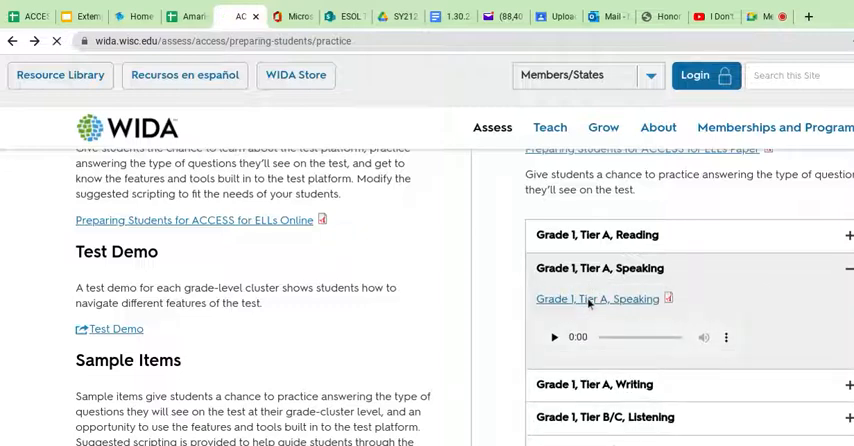
# Open the Grade 1 Tier A Speaking PDF and page through the At the Grocery Store tasks.
pyautogui.click(597, 298)
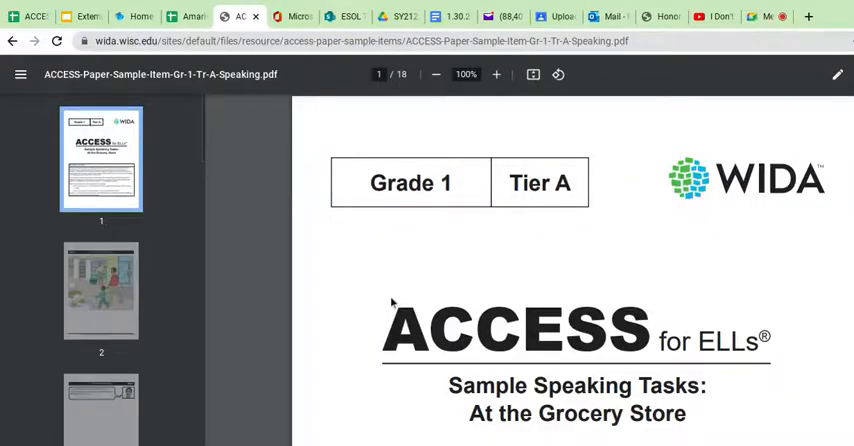
pyautogui.scroll(-3)
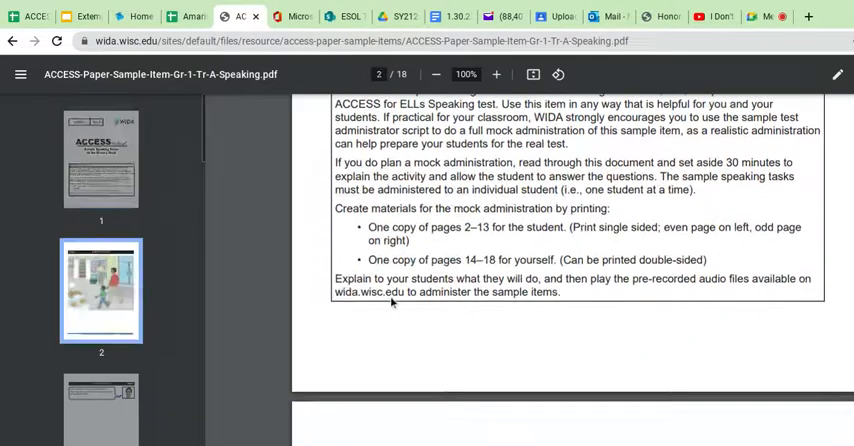
pyautogui.scroll(-3)
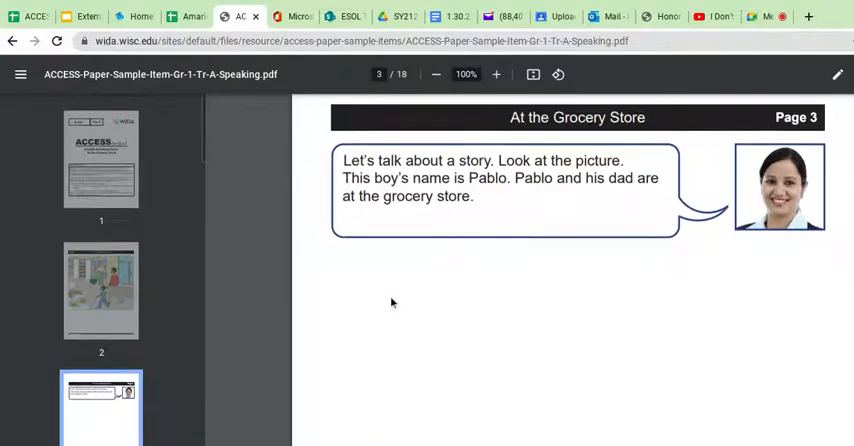
pyautogui.scroll(-3)
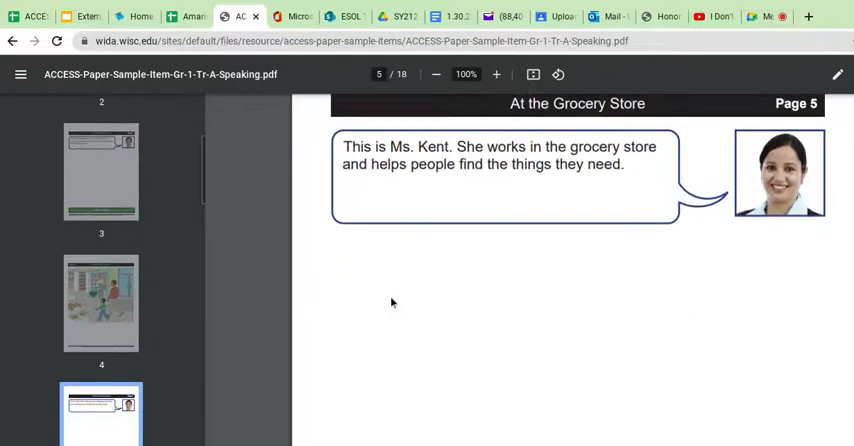
pyautogui.scroll(-3)
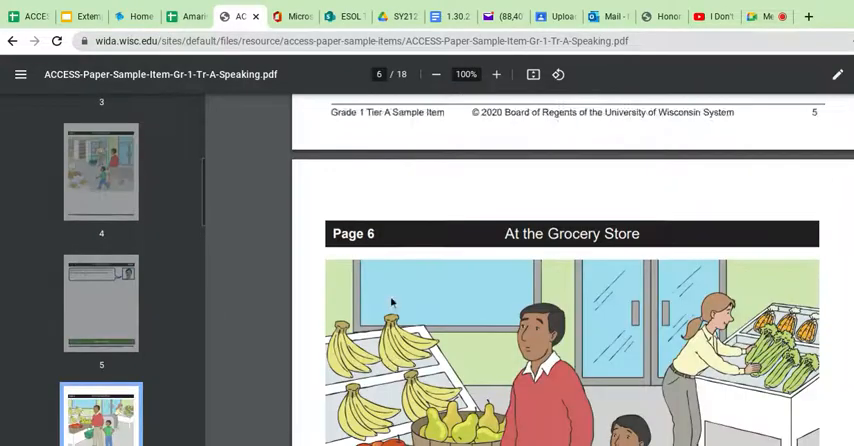
pyautogui.scroll(-3)
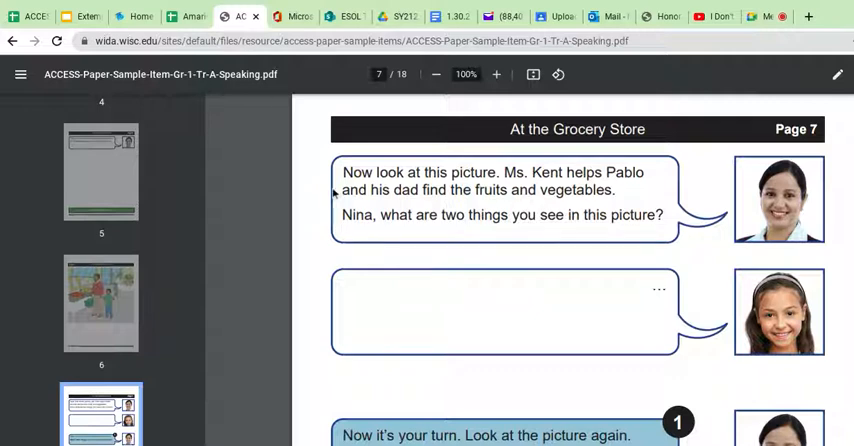
pyautogui.scroll(-3)
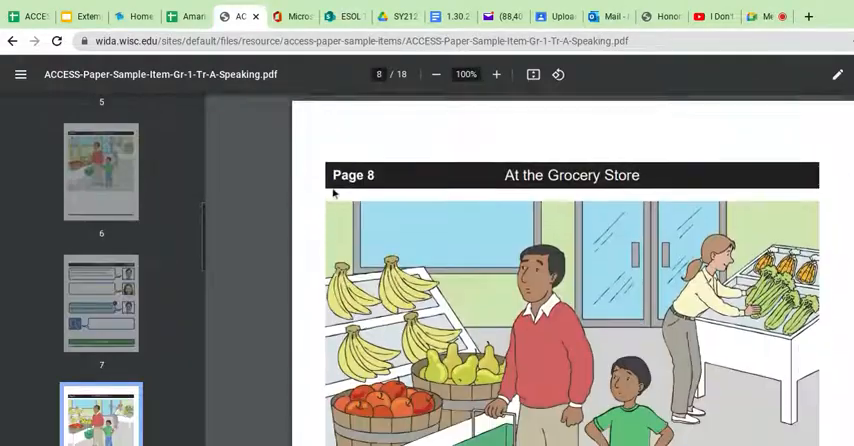
pyautogui.scroll(-3)
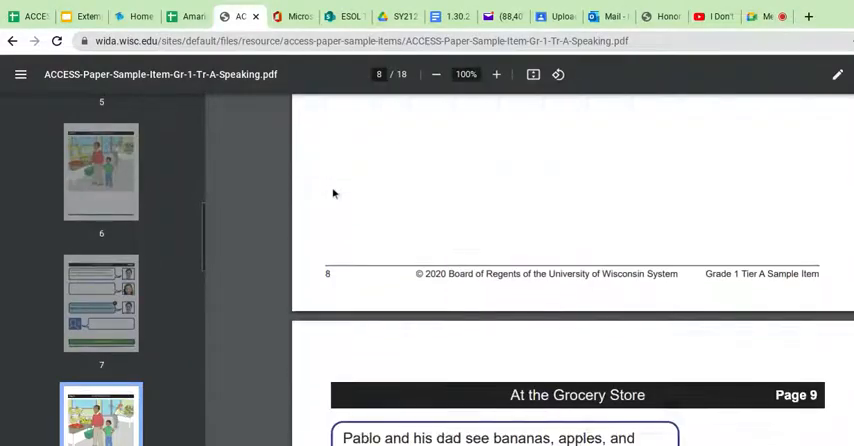
pyautogui.scroll(-3)
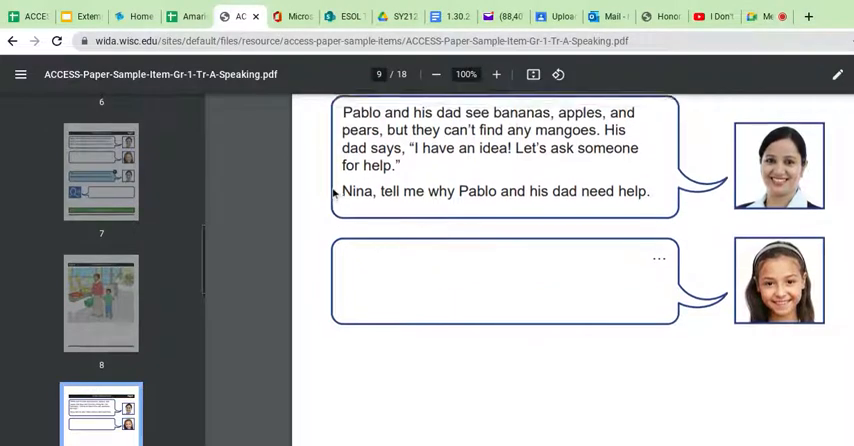
pyautogui.scroll(-3)
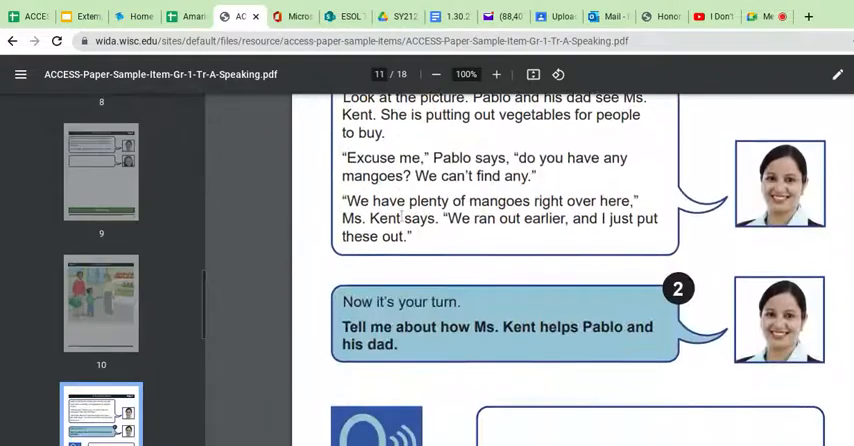
pyautogui.scroll(-3)
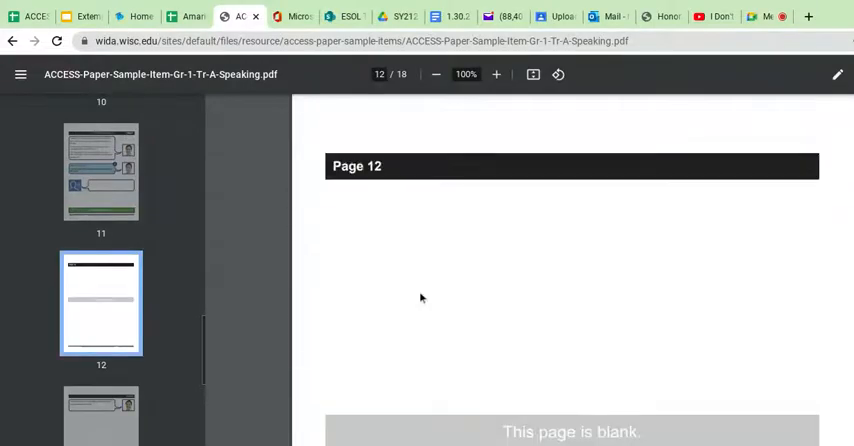
pyautogui.scroll(3)
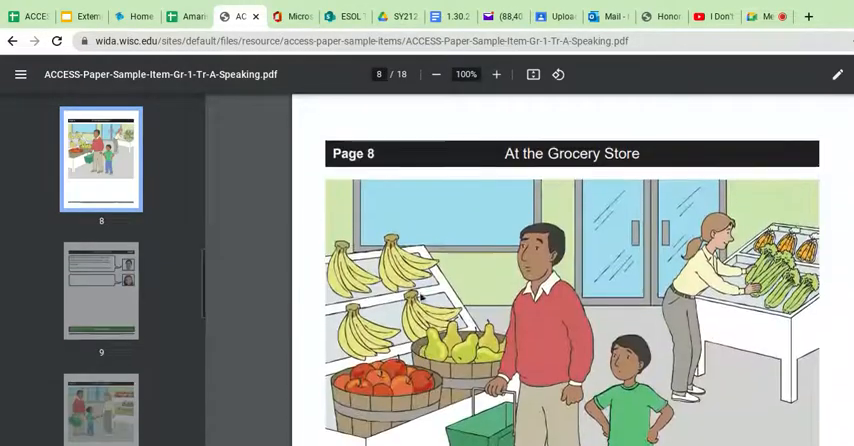
pyautogui.scroll(-3)
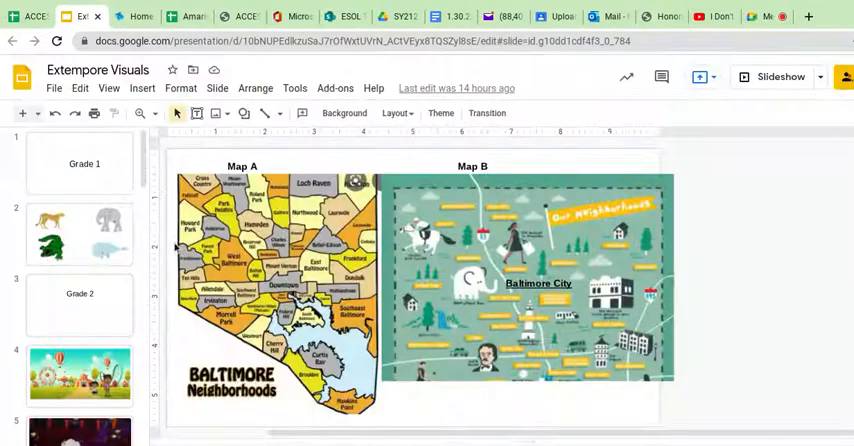
# Scroll the Extempore Visuals deck to the slide of cheetah, elephant, crocodile and whale.
pyautogui.scroll(-3)
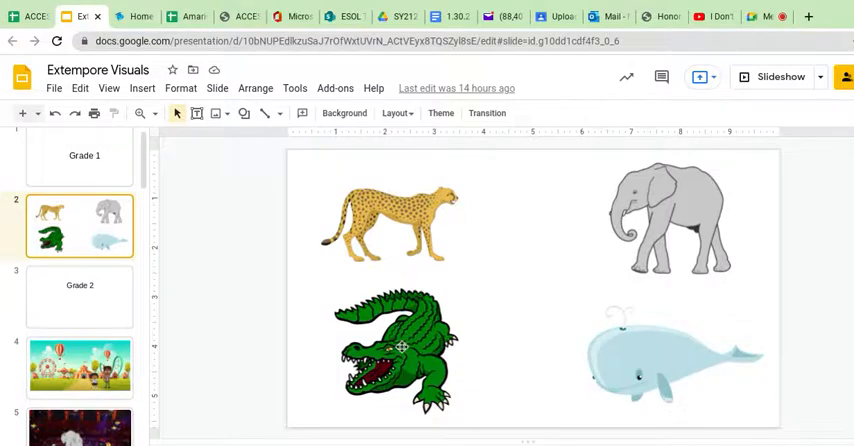
pyautogui.moveTo(542, 235)
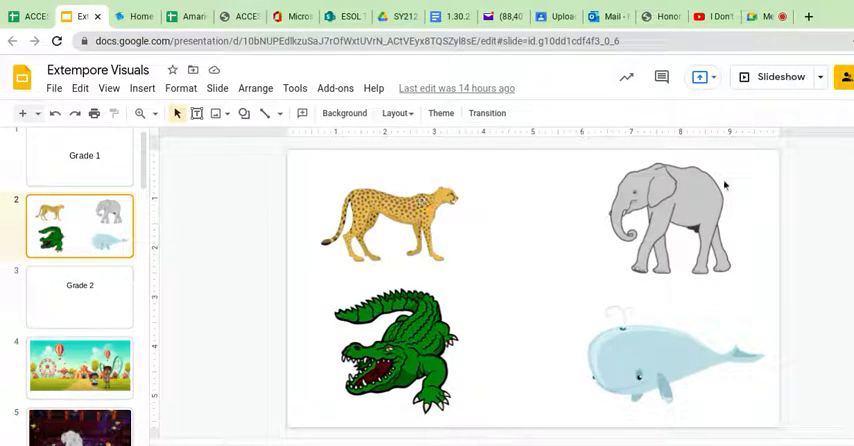
pyautogui.moveTo(572, 322)
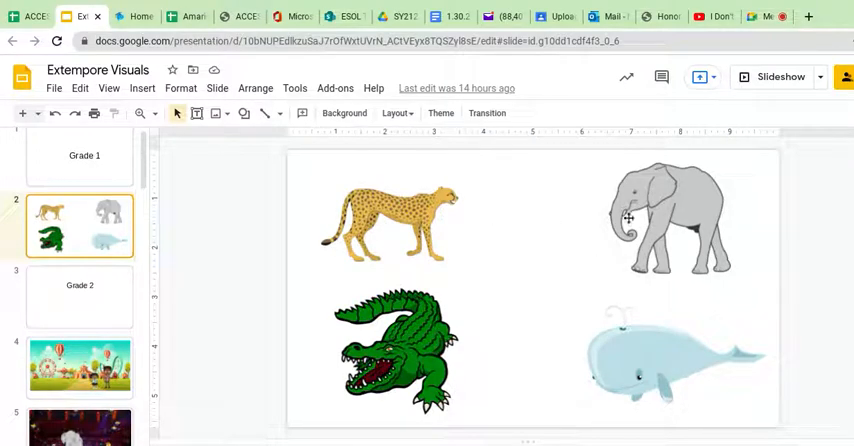
pyautogui.moveTo(689, 213)
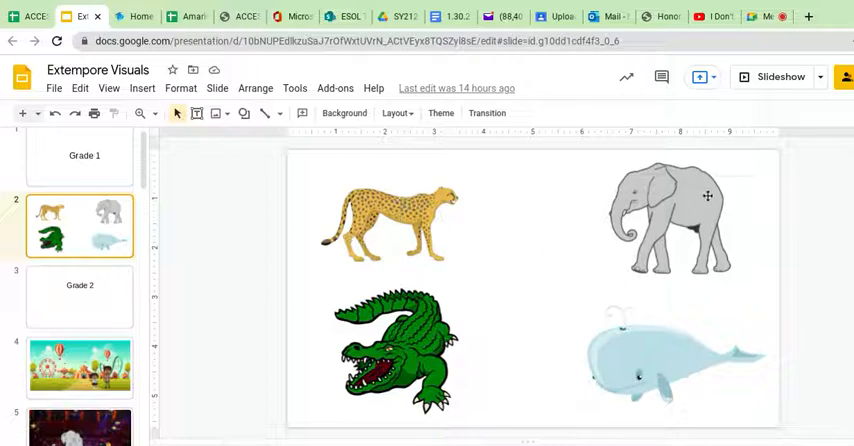
pyautogui.moveTo(385, 308)
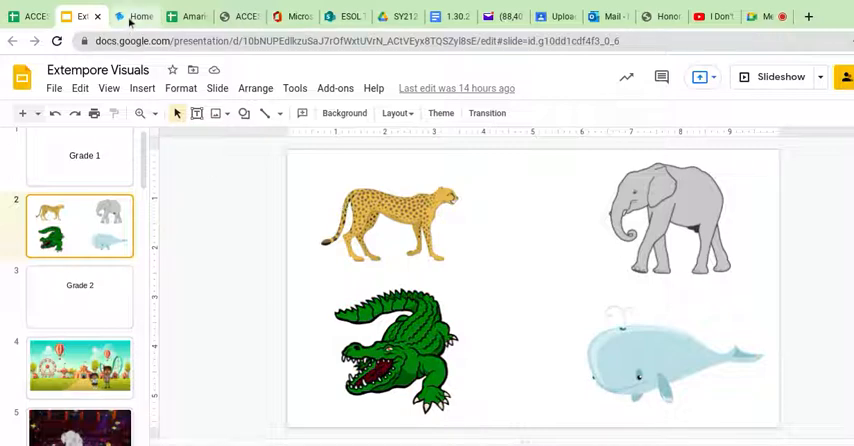
# Switch to extemporeapp.com and sign in through Teacher Login to Manage Classes.
pyautogui.click(135, 17)
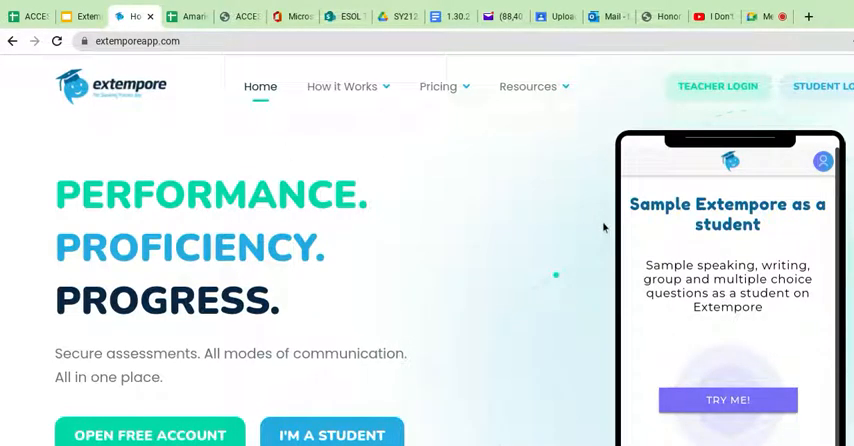
pyautogui.moveTo(718, 91)
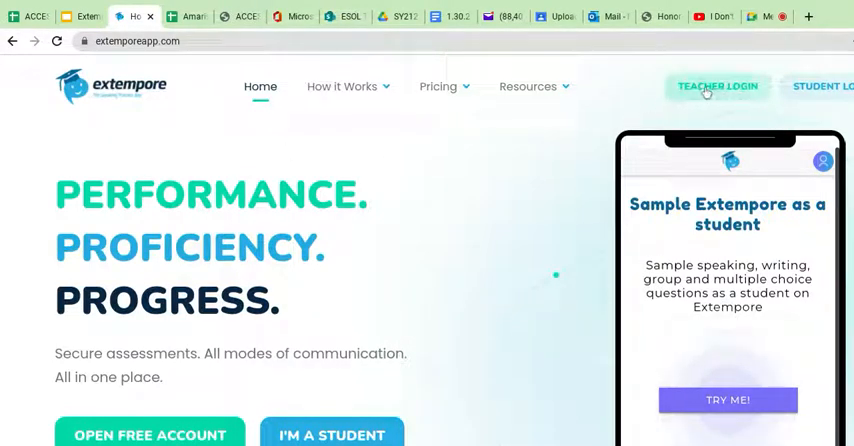
pyautogui.moveTo(320, 255)
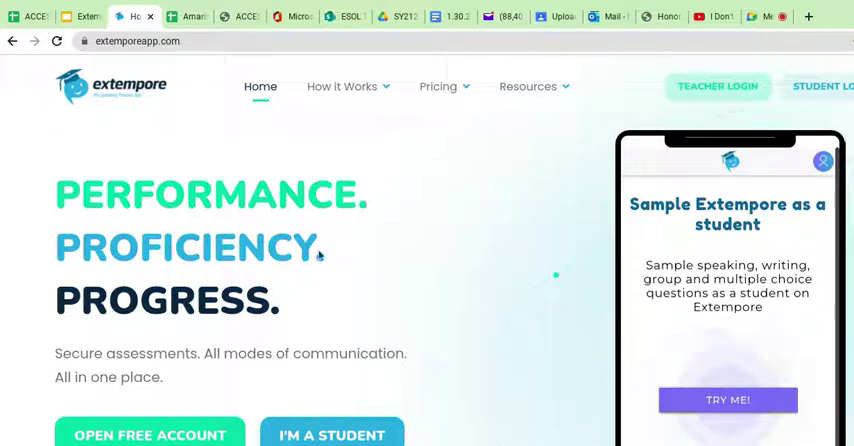
pyautogui.moveTo(244, 373)
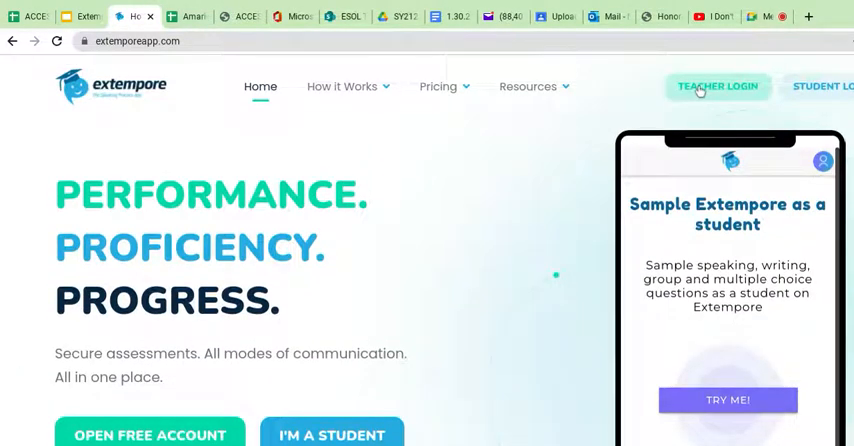
pyautogui.click(718, 87)
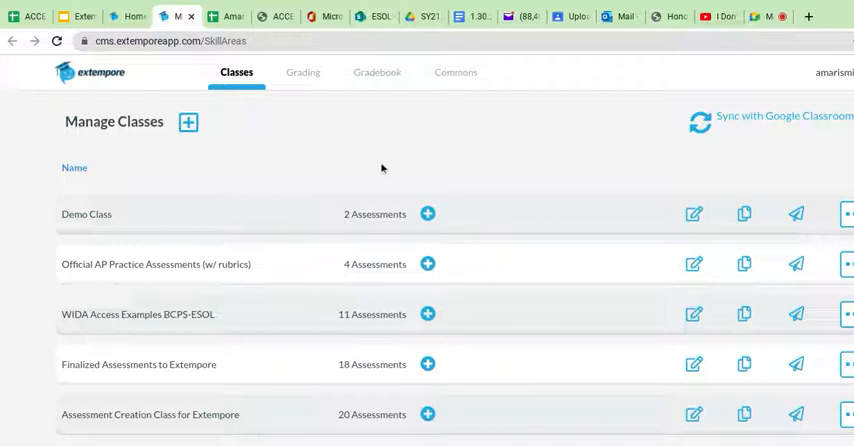
pyautogui.moveTo(249, 168)
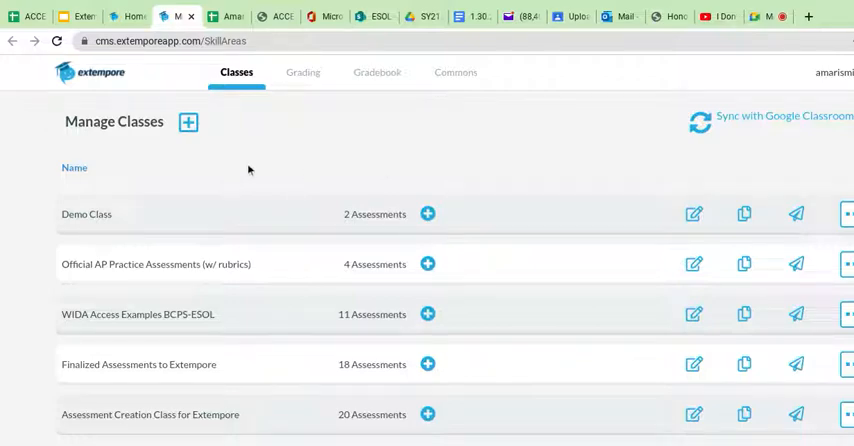
pyautogui.moveTo(217, 104)
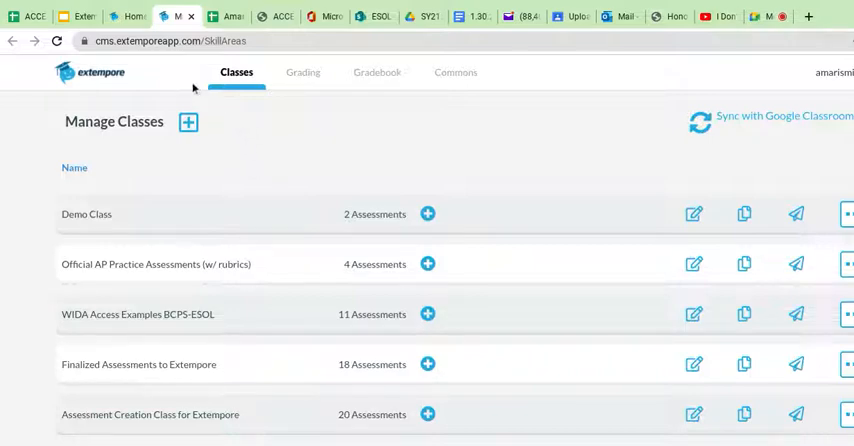
pyautogui.moveTo(236, 241)
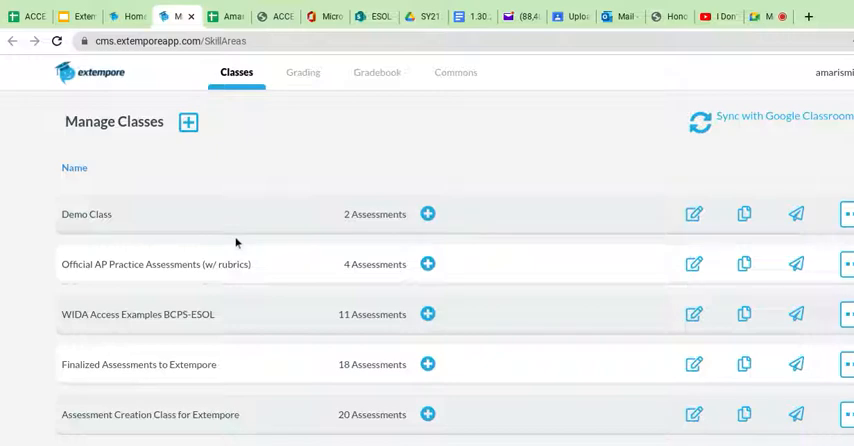
pyautogui.moveTo(160, 421)
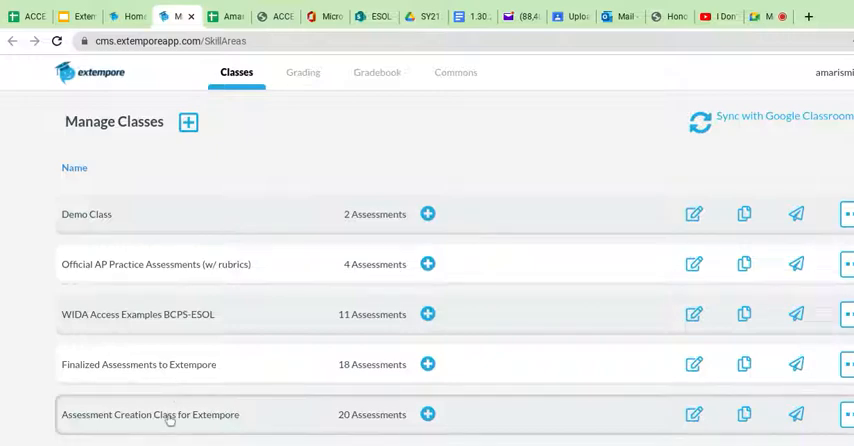
pyautogui.moveTo(389, 383)
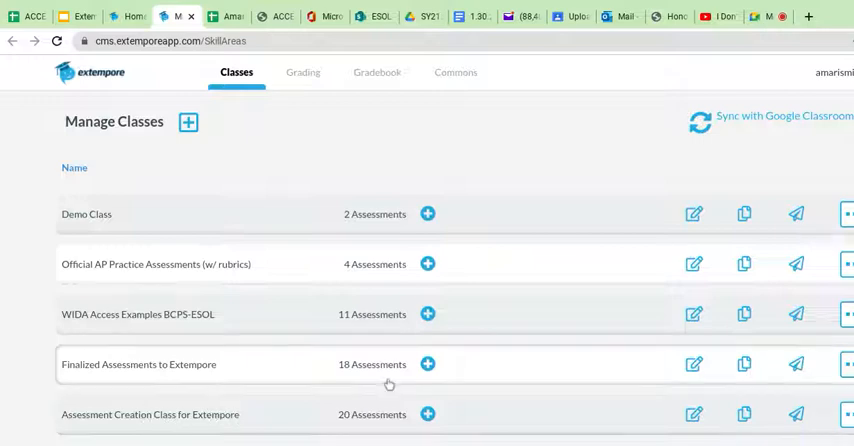
pyautogui.moveTo(693, 413)
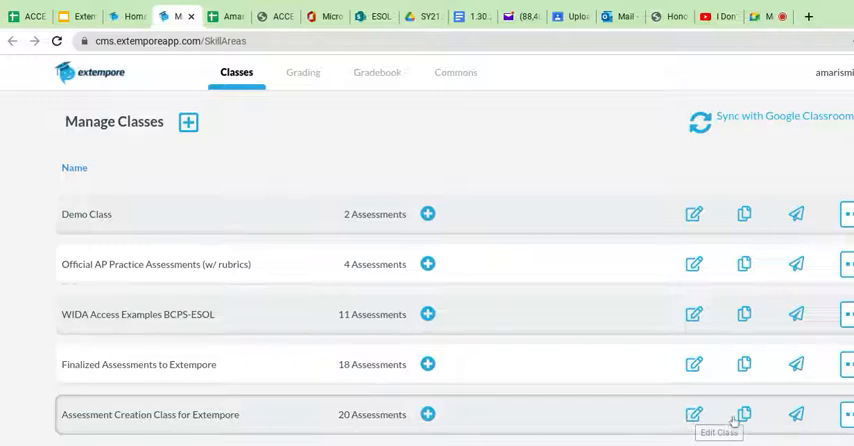
pyautogui.moveTo(745, 411)
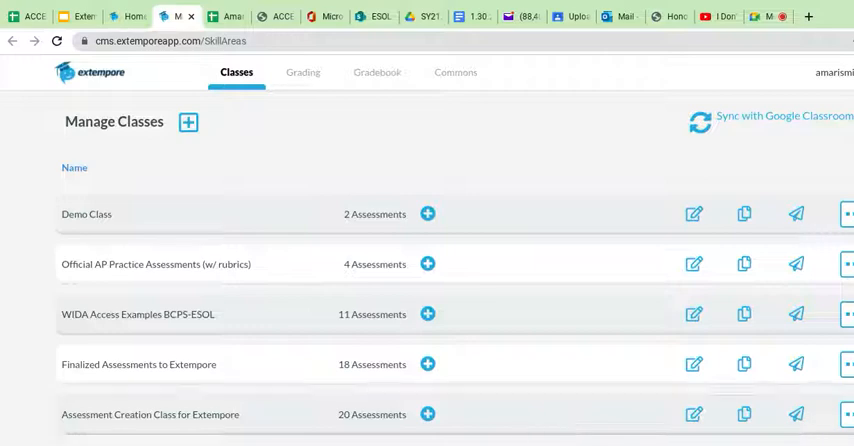
# Select the 'Assessment Creation Class for Extempore' row in Manage Classes.
pyautogui.click(150, 415)
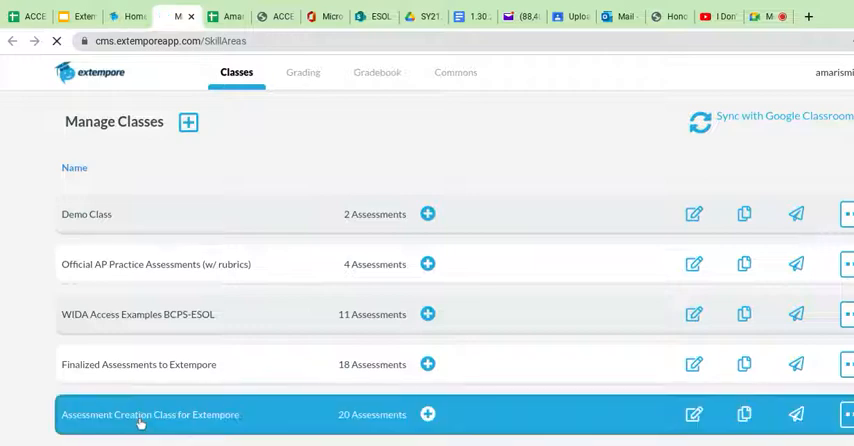
# Name the individual audio assessment 'Grade 1 Tier A Speaking-Sample' with a WIDA ACCESS practice description.
pyautogui.click(150, 415)
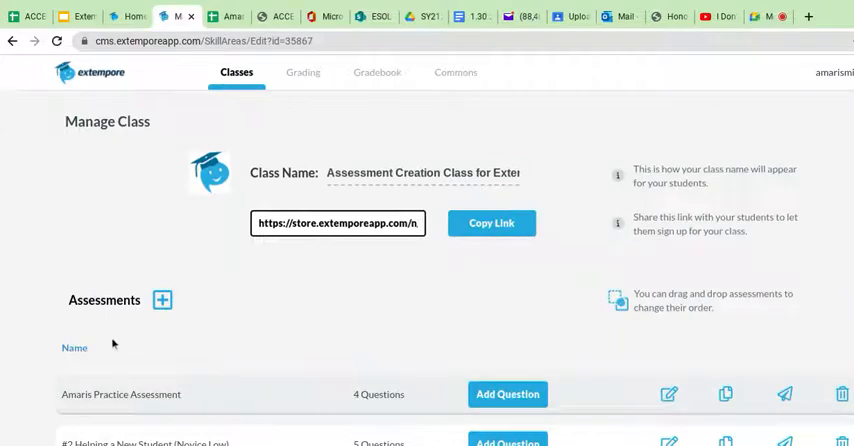
pyautogui.moveTo(161, 300)
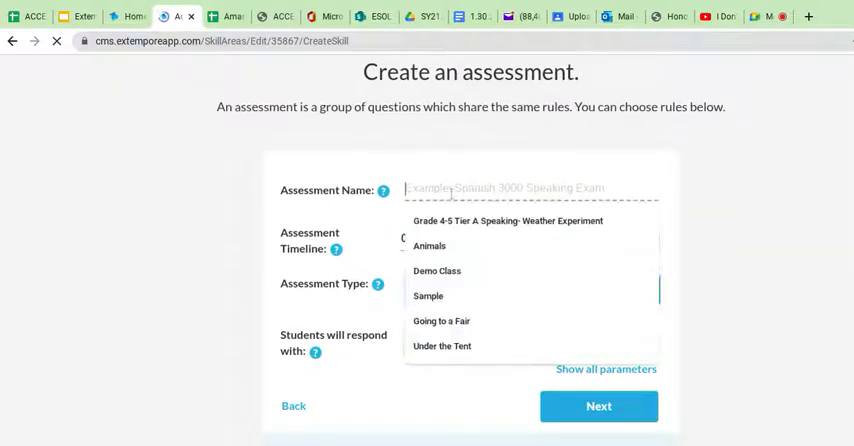
pyautogui.write('Grade 1 Tier')
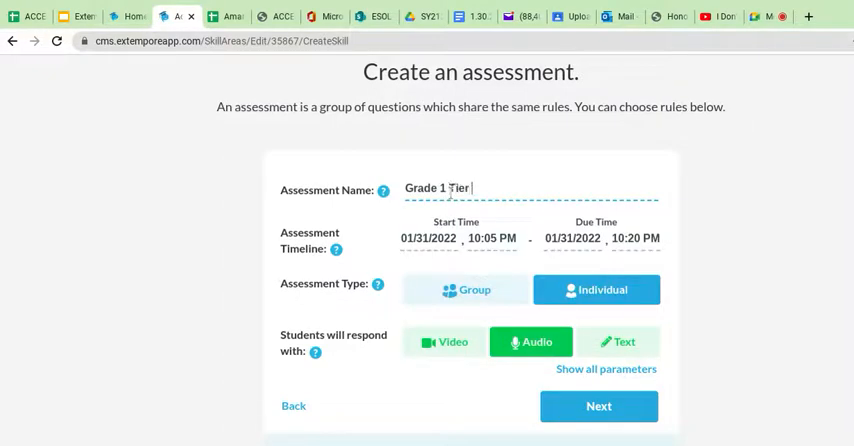
pyautogui.write('A Speaking')
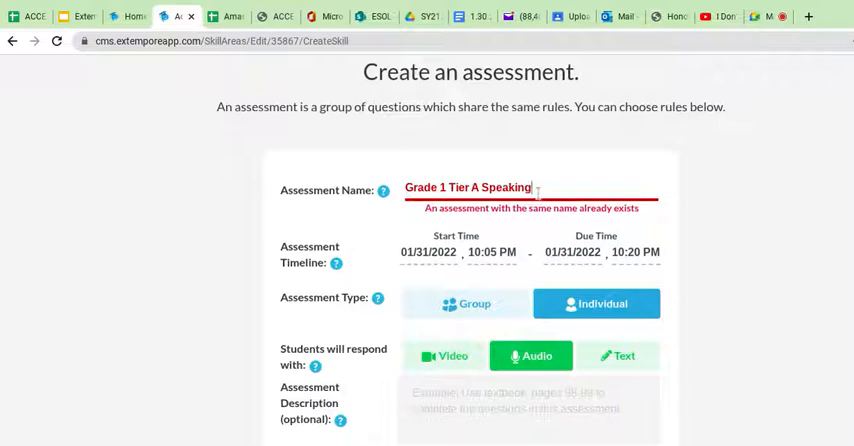
pyautogui.write('-Sampl')
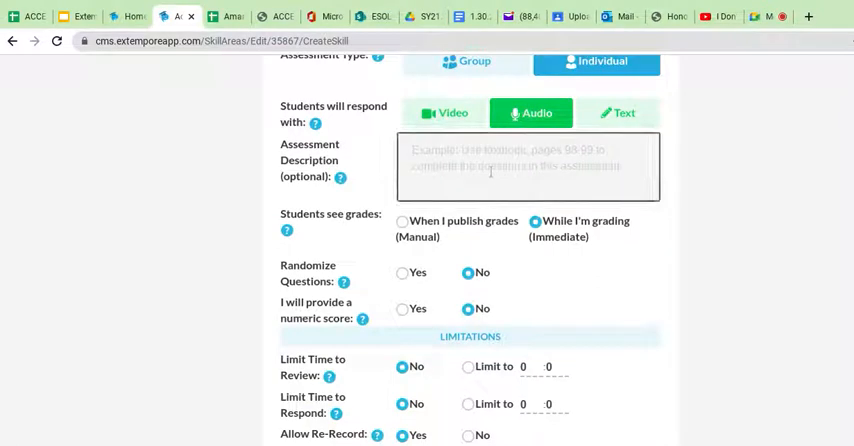
pyautogui.write('This assessment is to pract')
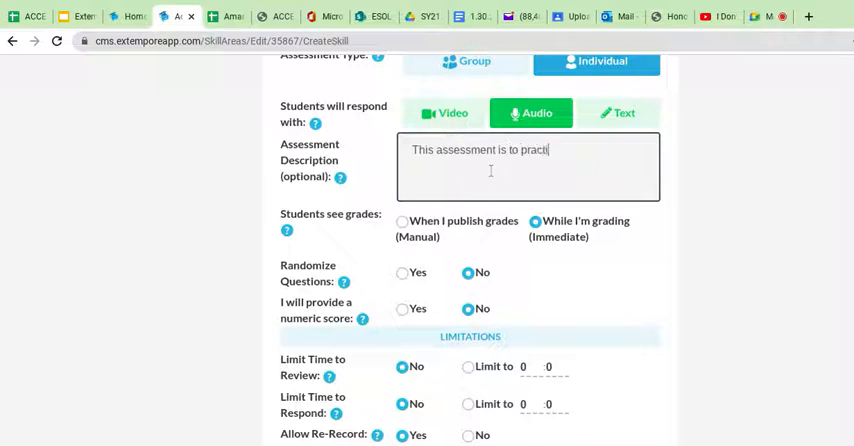
pyautogui.write('ice for WIDA ACCESS')
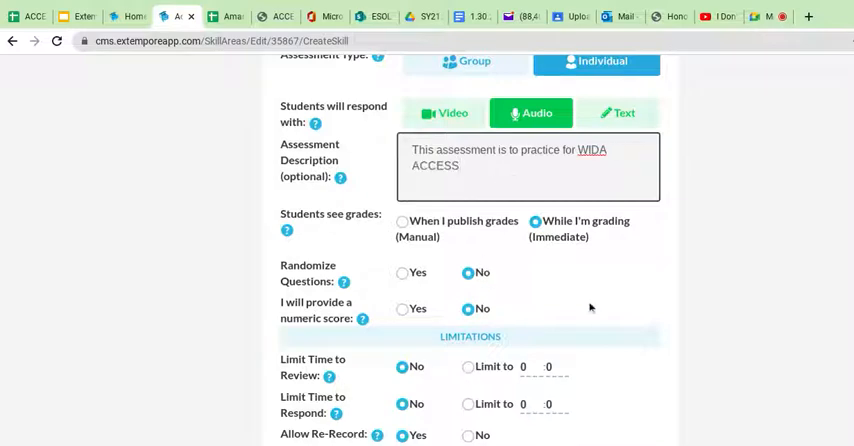
pyautogui.moveTo(709, 263)
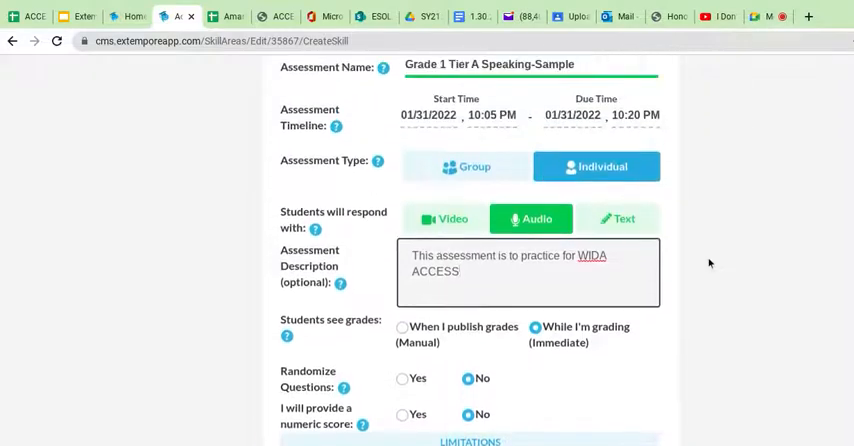
pyautogui.scroll(-3)
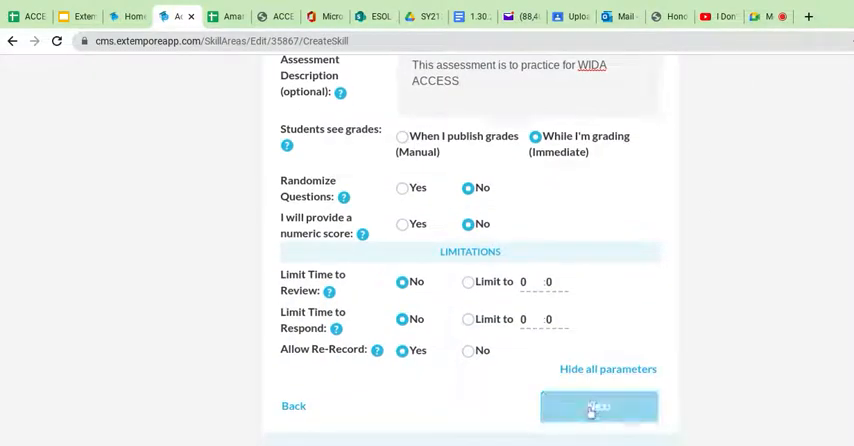
# Save the assessment settings to reach Add questions, then reopen the sample PDF.
pyautogui.click(595, 409)
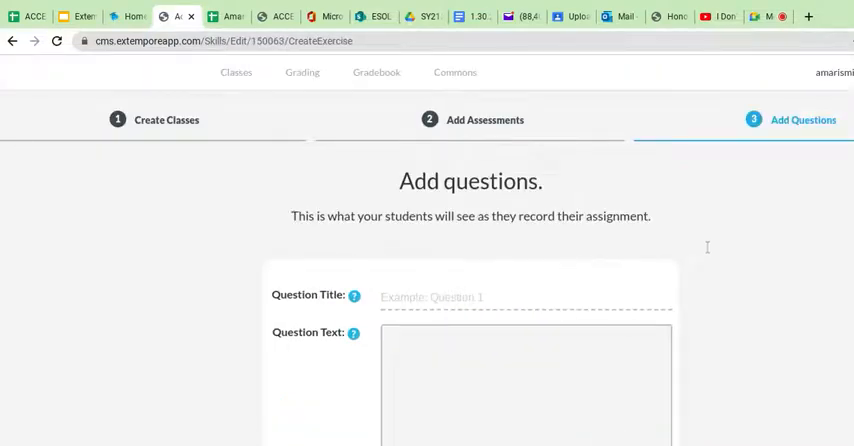
pyautogui.scroll(-3)
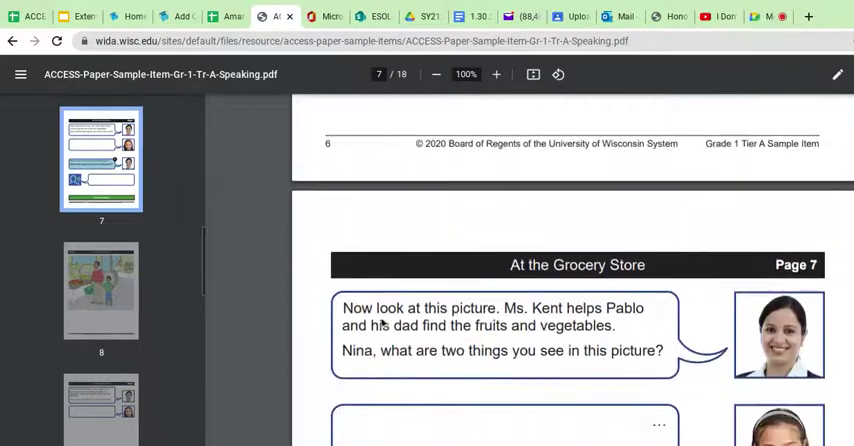
# Review the At the Grocery Store page, then return to Extempore's Add questions page.
pyautogui.scroll(-3)
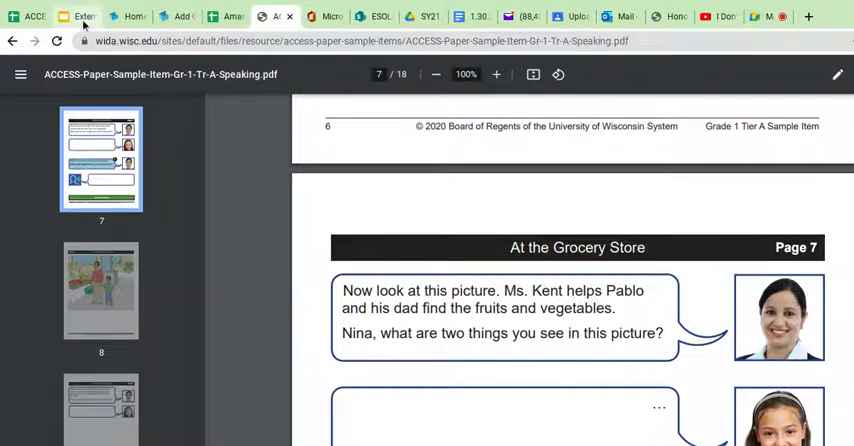
pyautogui.click(85, 17)
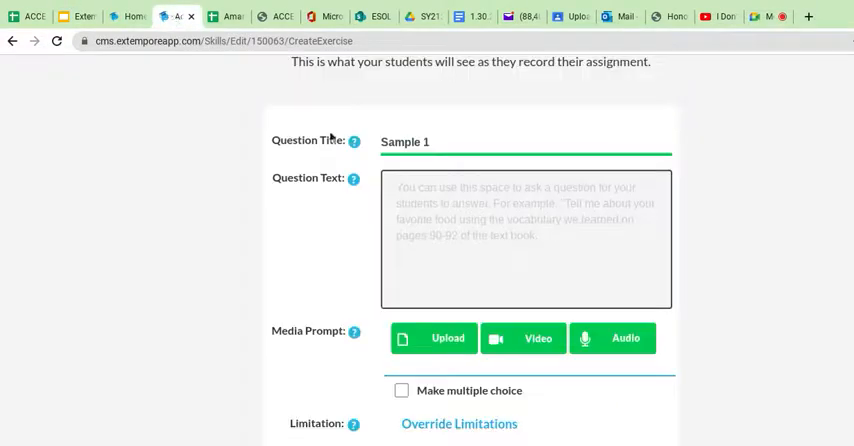
pyautogui.moveTo(356, 268)
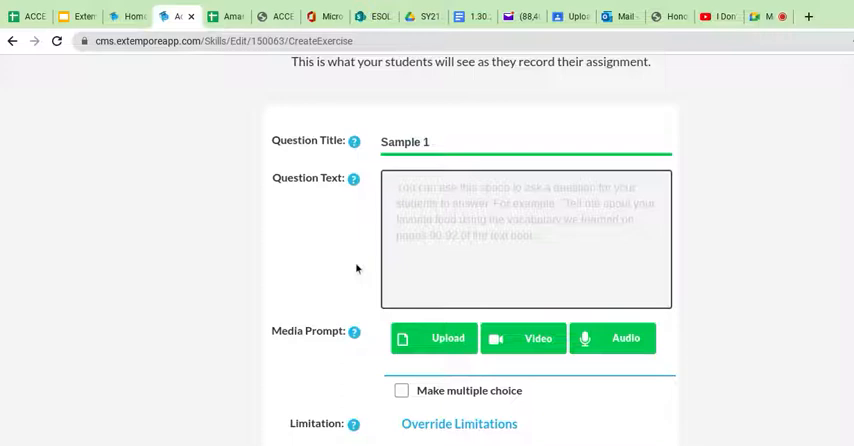
pyautogui.moveTo(729, 239)
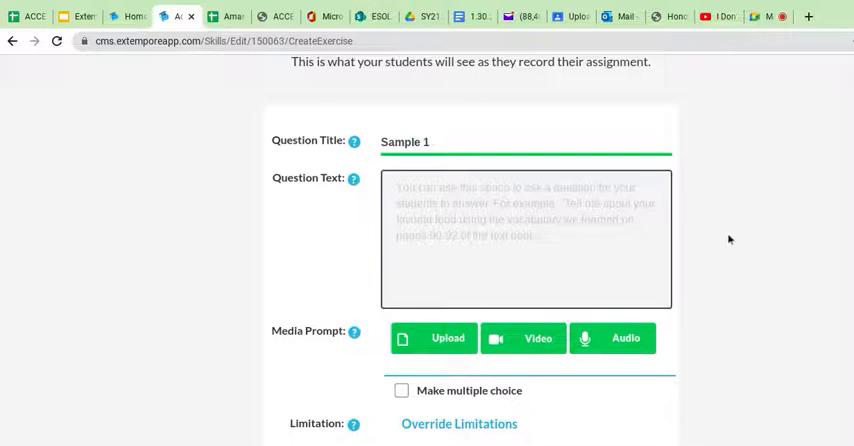
# Type the cheetah's stripes and long tail prompt ending 'Can you tell me about the elephant?'.
pyautogui.write('Her')
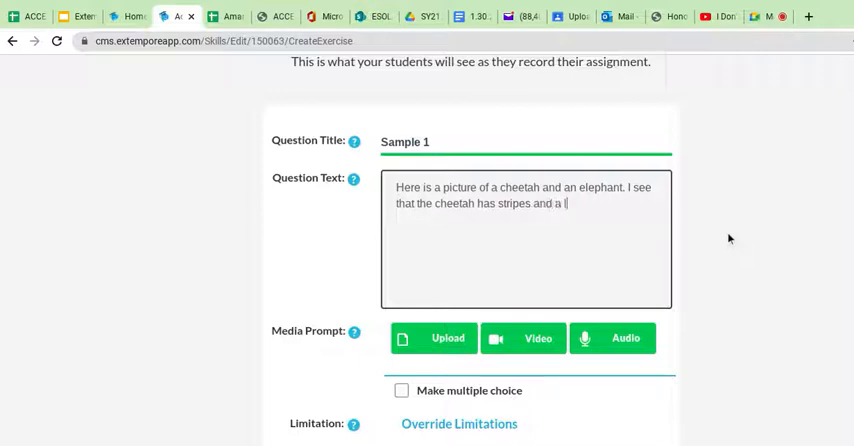
pyautogui.write('long tail. C')
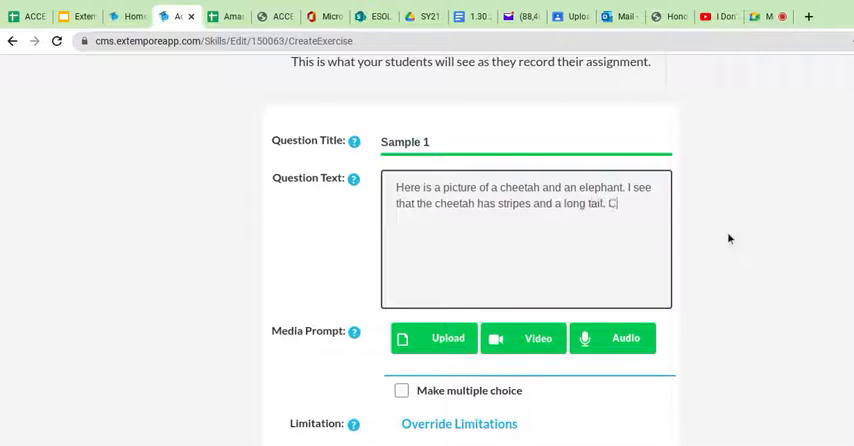
pyautogui.write('an you tell me abo')
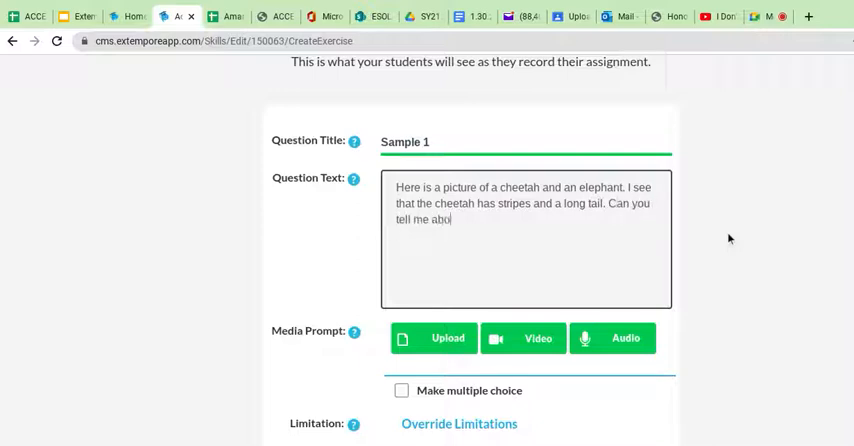
pyautogui.write('ut the eleph')
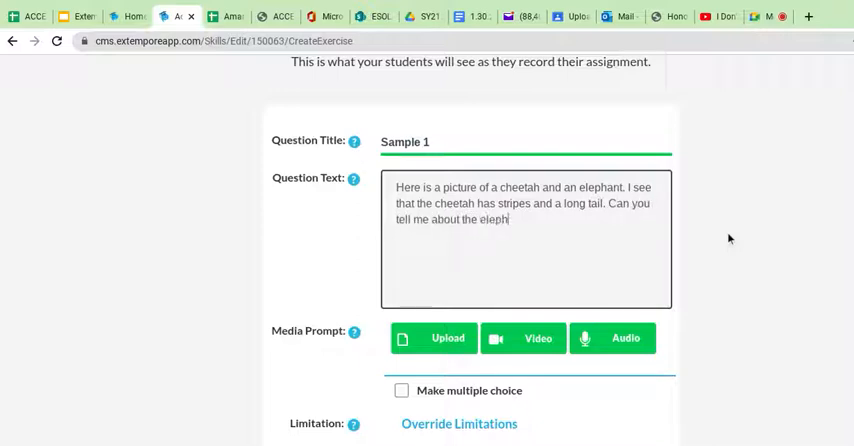
pyautogui.write('ant?')
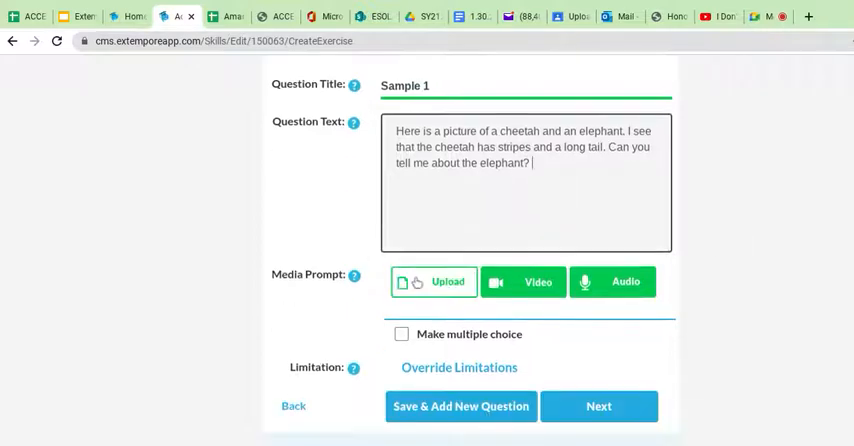
# Upload the neighbourhood map screenshot from Downloads as Sample 1's image prompt.
pyautogui.click(433, 281)
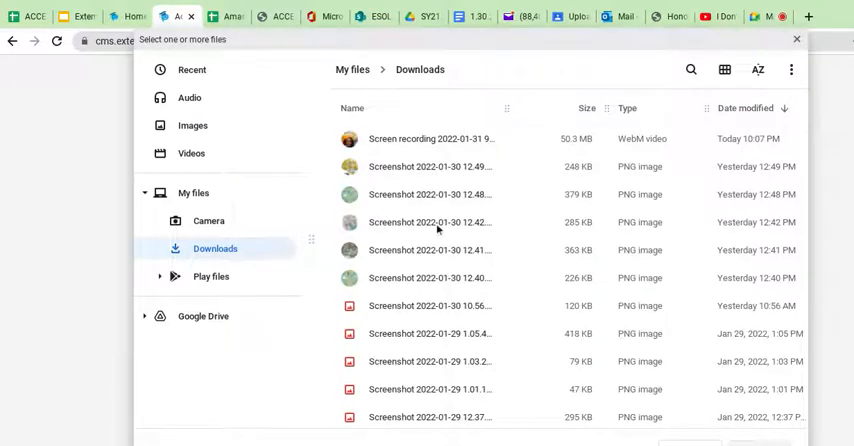
pyautogui.scroll(-3)
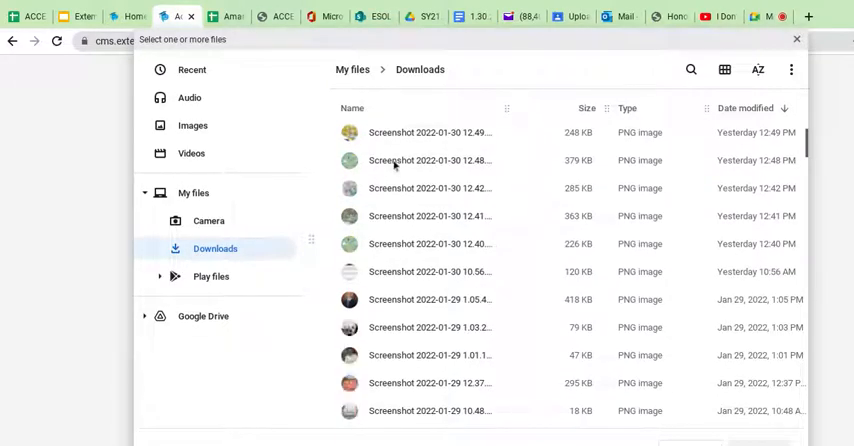
pyautogui.click(430, 160)
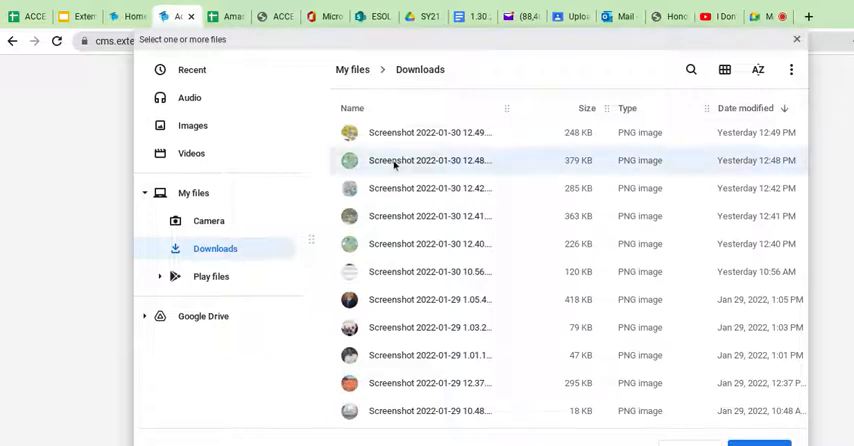
pyautogui.moveTo(405, 168)
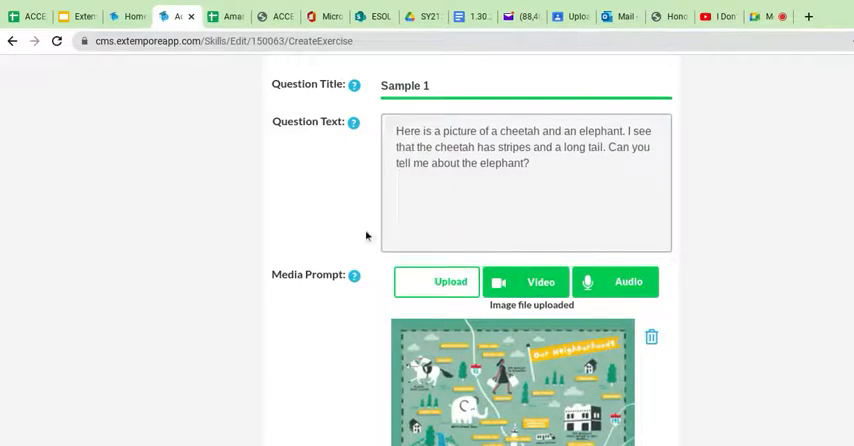
pyautogui.moveTo(715, 277)
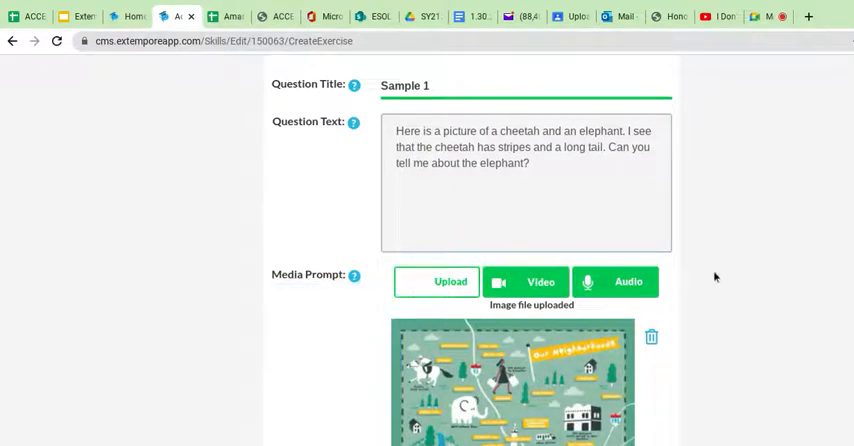
pyautogui.scroll(-3)
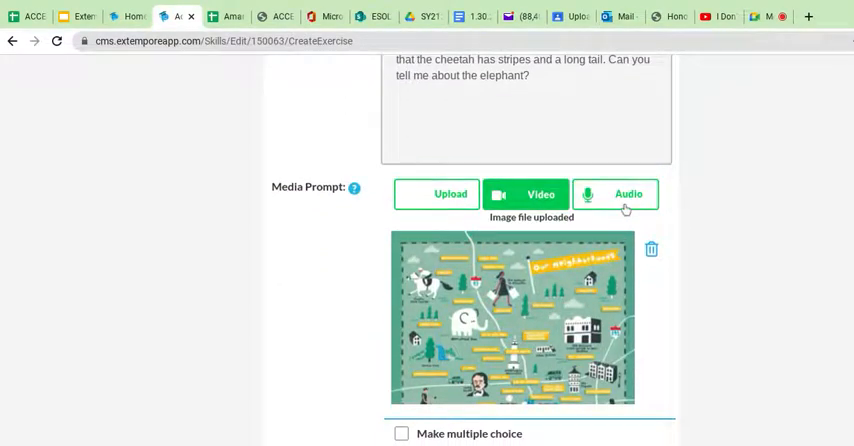
# Record a 15-second spoken audio prompt for the question.
pyautogui.click(627, 194)
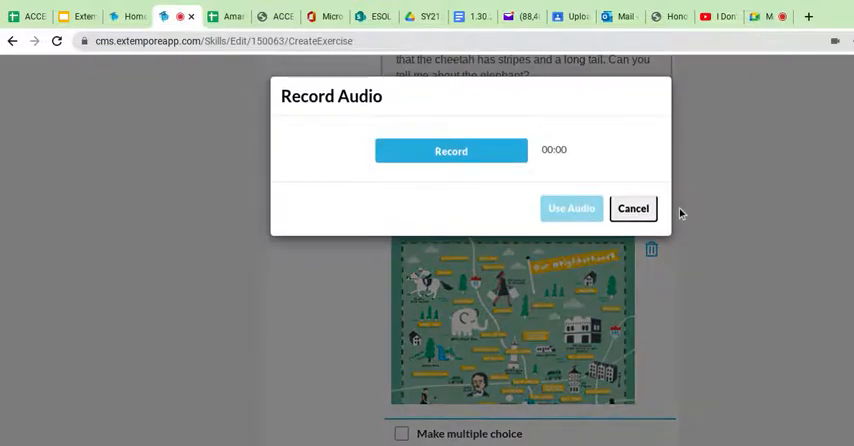
pyautogui.click(451, 151)
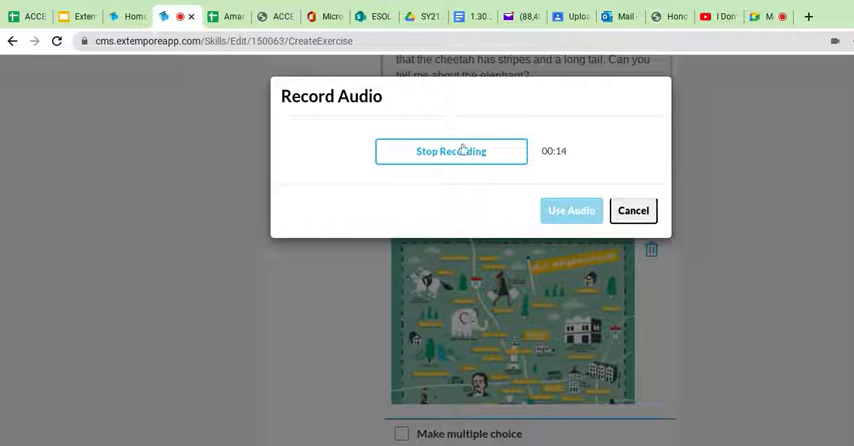
pyautogui.click(451, 151)
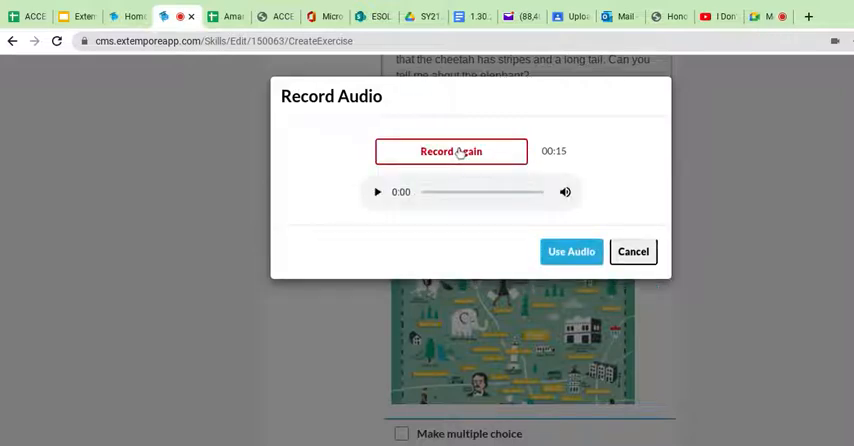
# Play back and replay the recorded prompt to check it.
pyautogui.click(378, 192)
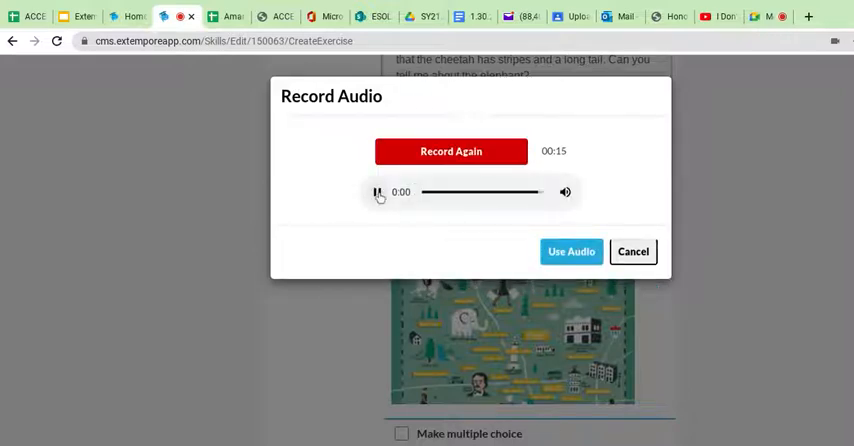
pyautogui.click(378, 192)
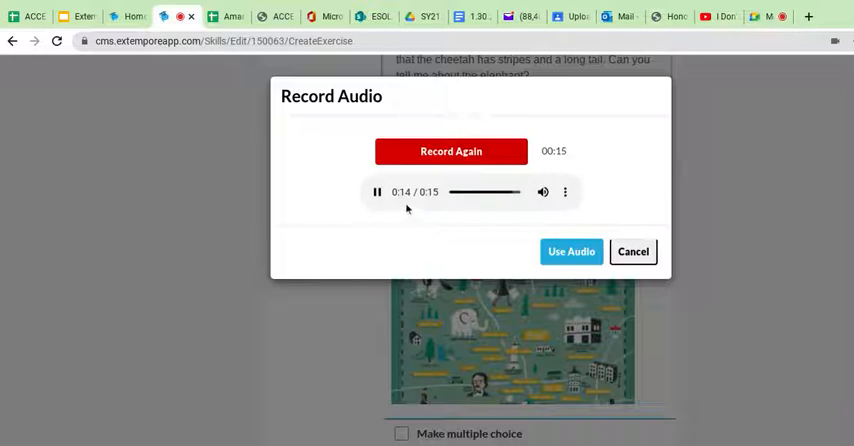
pyautogui.click(379, 191)
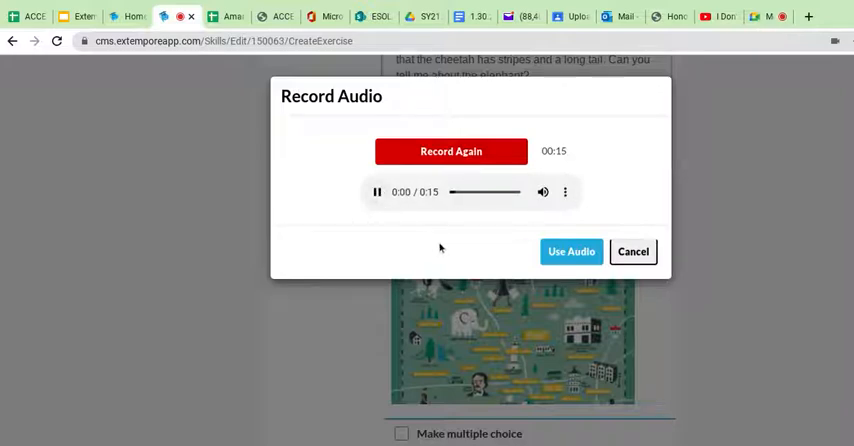
pyautogui.click(377, 191)
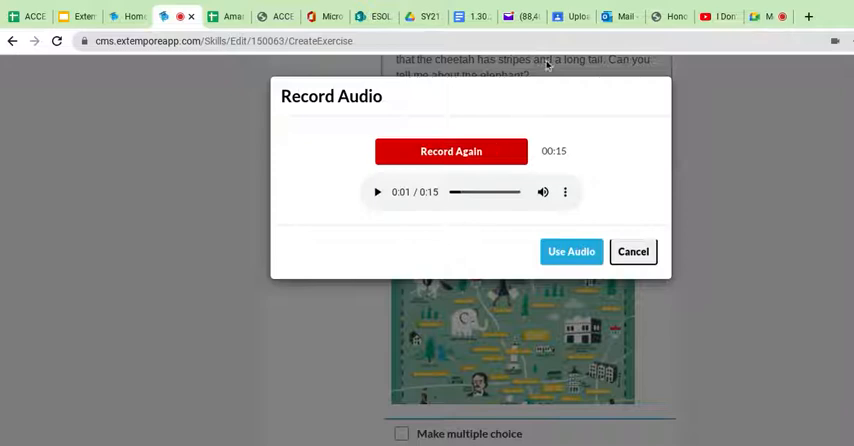
pyautogui.moveTo(585, 124)
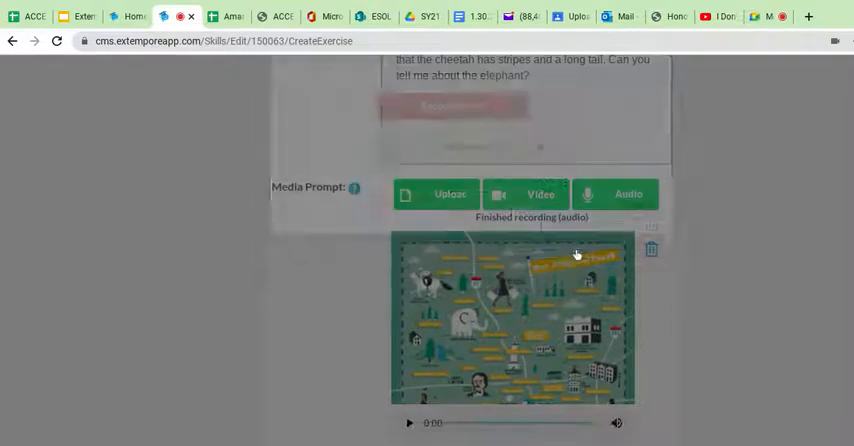
# Save the cheetah-and-elephant question with its picture and recorded audio prompt.
pyautogui.scroll(-3)
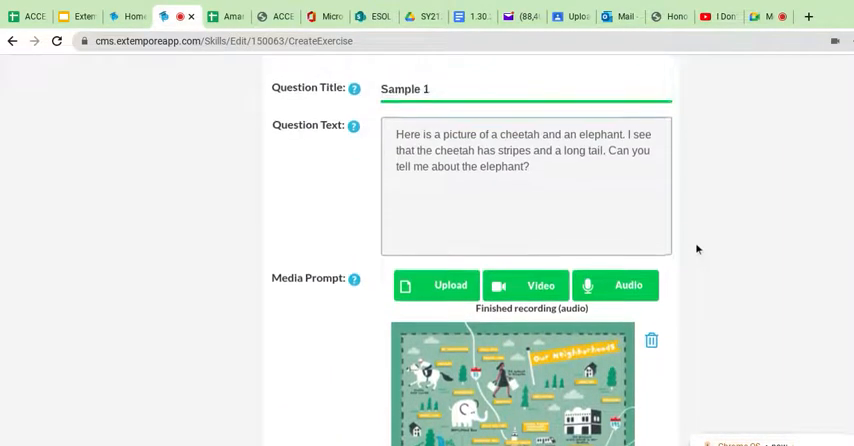
pyautogui.scroll(-3)
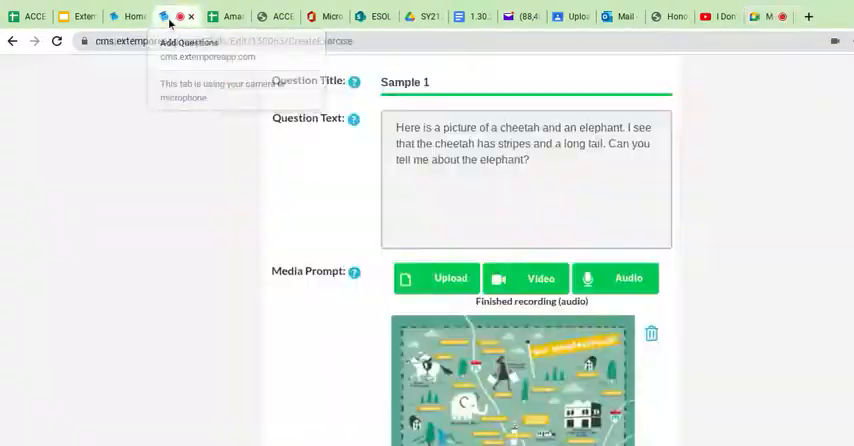
pyautogui.scroll(-3)
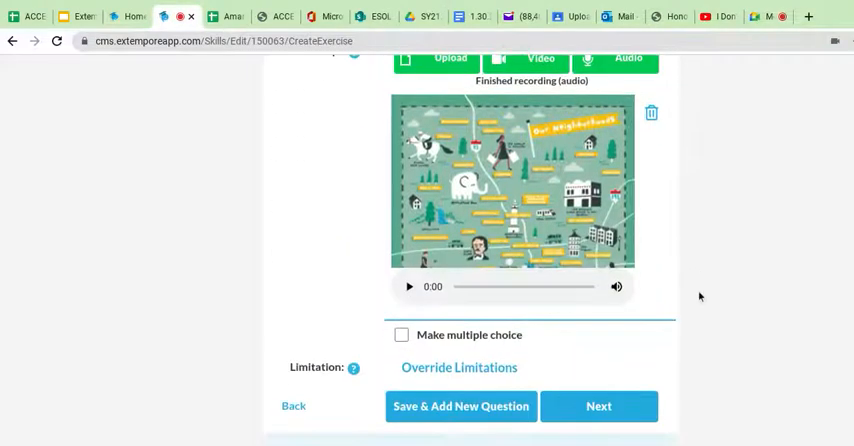
pyautogui.click(599, 406)
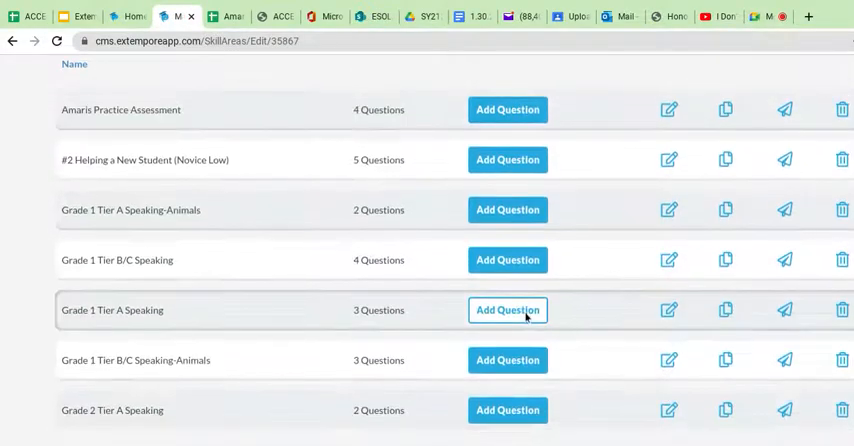
# Scroll the assessments list down to the Grade 1 Tier A Speaking-Sample assessment.
pyautogui.scroll(-3)
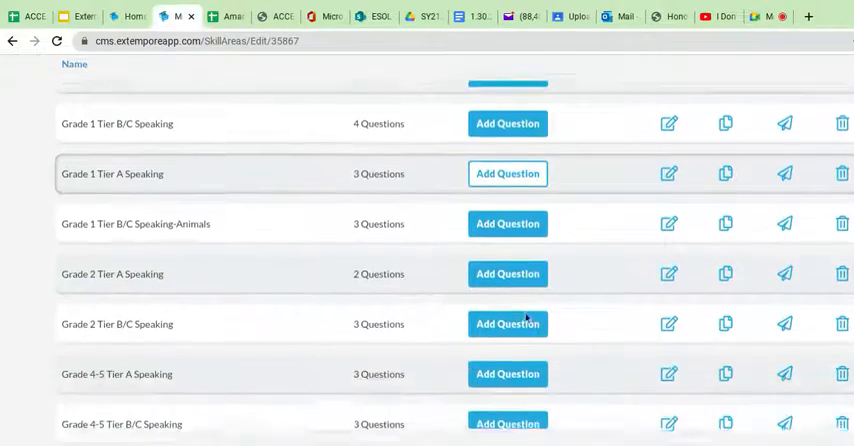
pyautogui.scroll(-3)
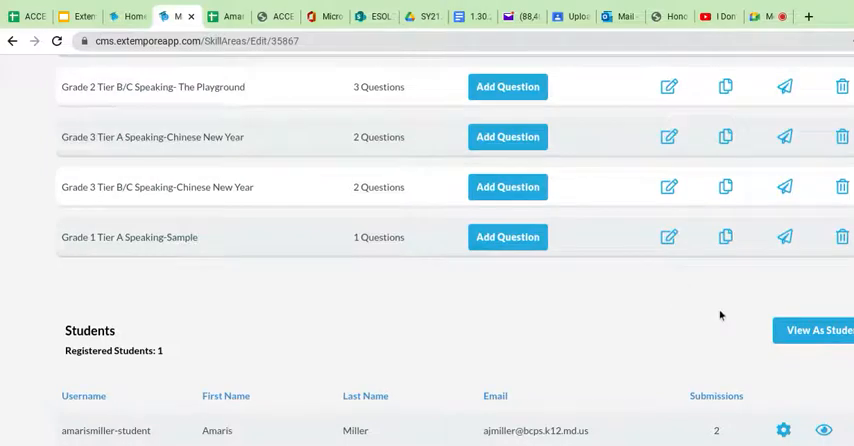
pyautogui.moveTo(815, 330)
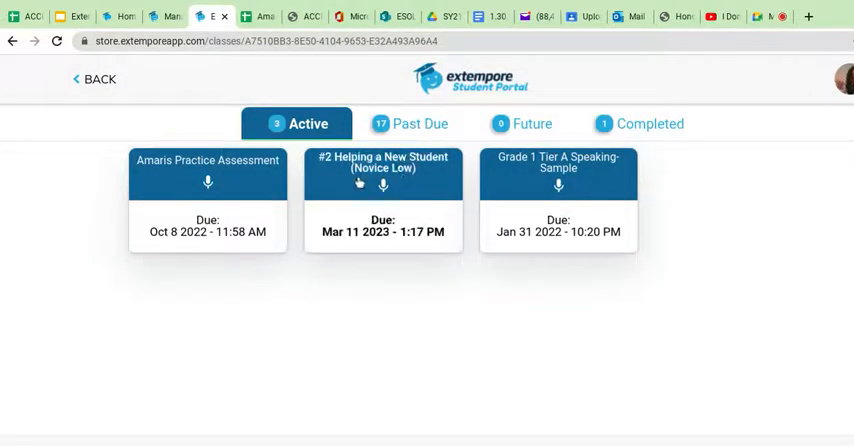
pyautogui.moveTo(533, 175)
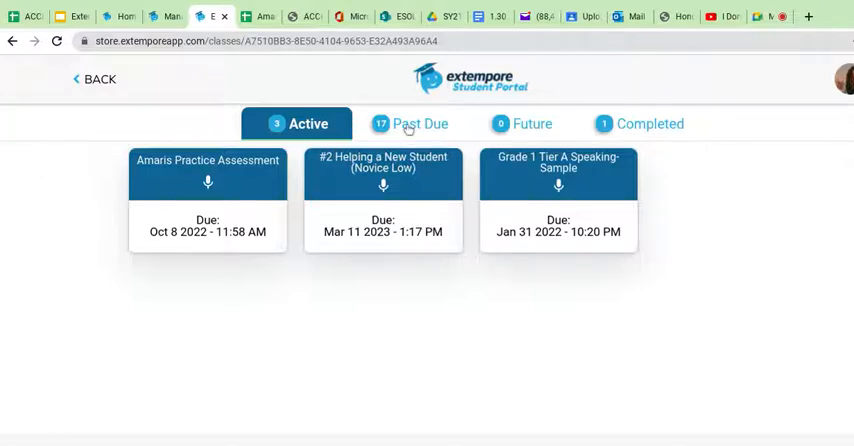
pyautogui.click(420, 123)
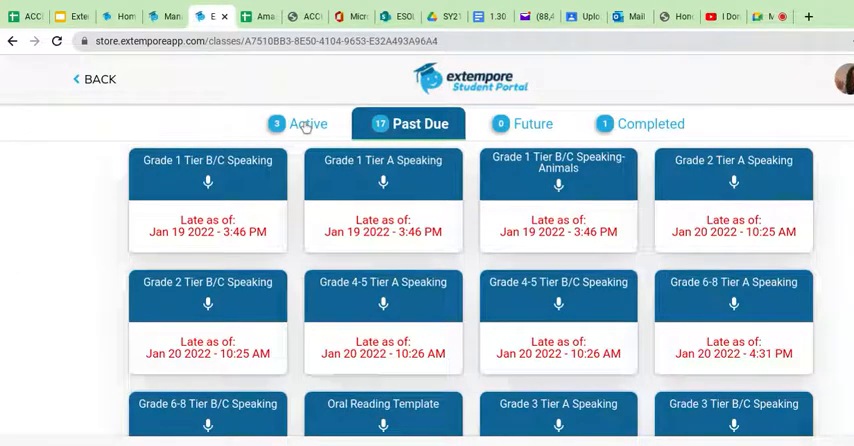
pyautogui.click(309, 123)
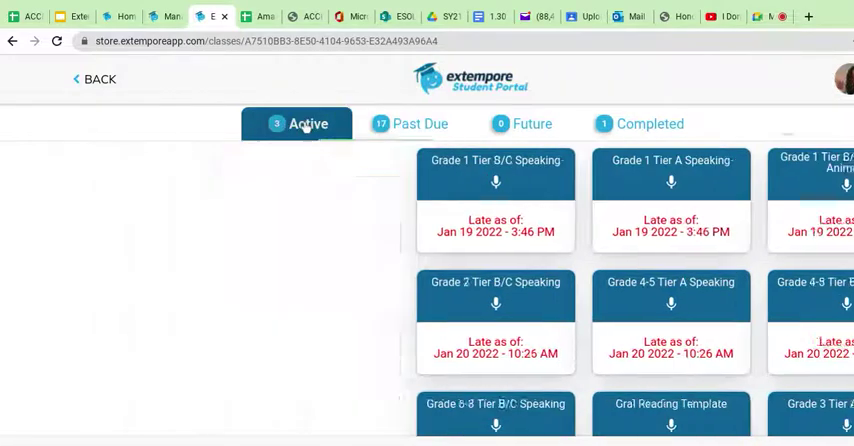
pyautogui.click(308, 123)
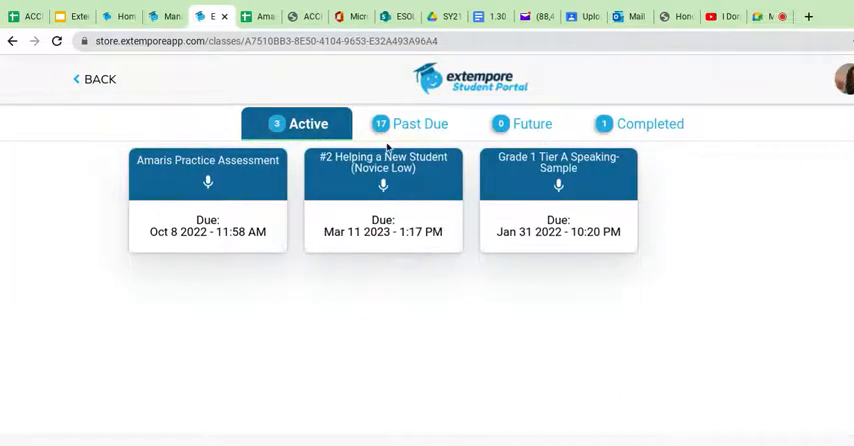
pyautogui.moveTo(534, 306)
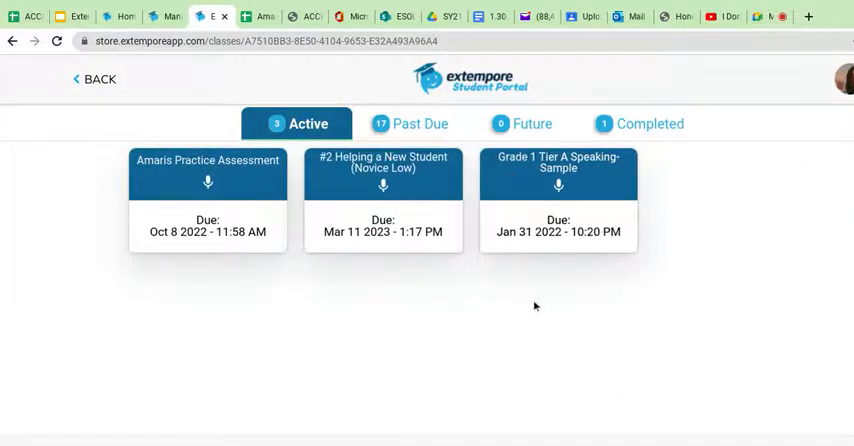
pyautogui.moveTo(547, 249)
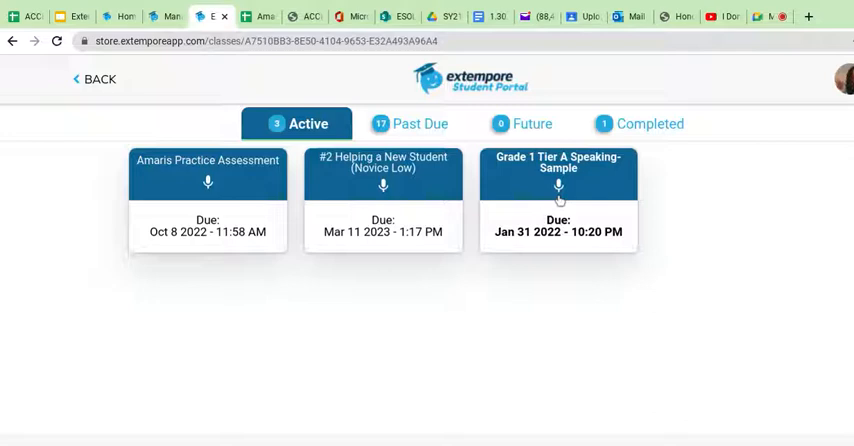
pyautogui.moveTo(557, 203)
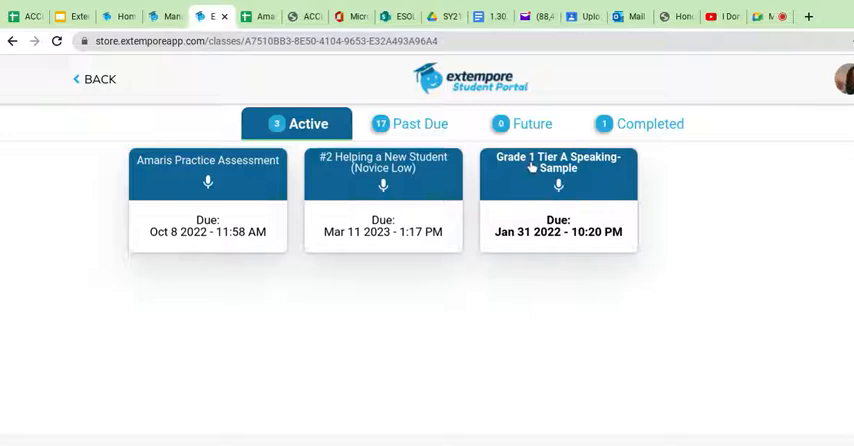
# Open question 1 of Grade 1 Tier A Speaking-Sample and play its audio prompt.
pyautogui.click(557, 176)
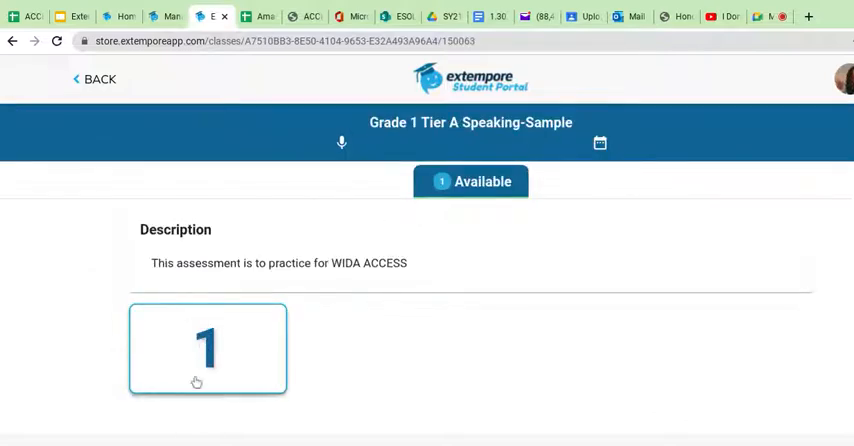
pyautogui.click(225, 350)
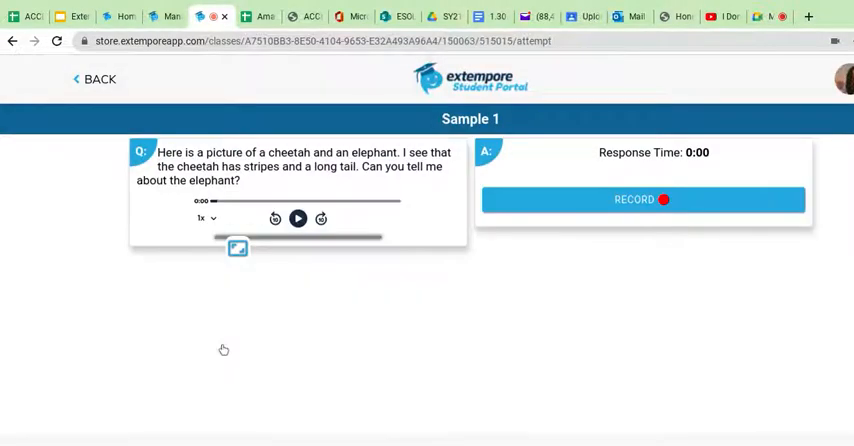
pyautogui.click(237, 248)
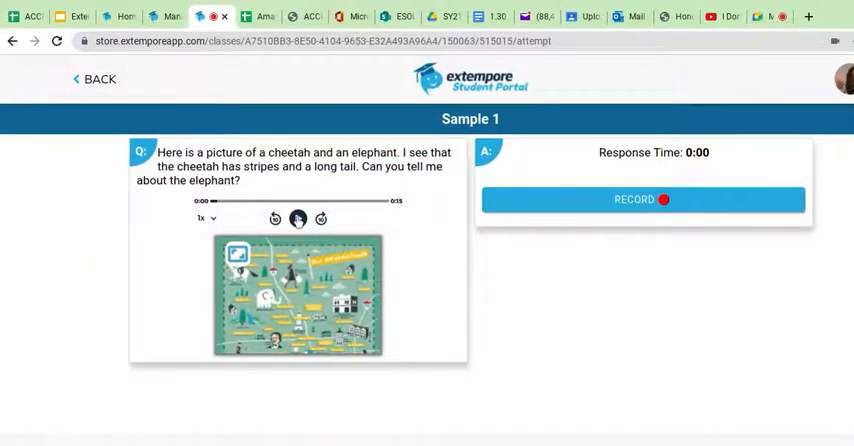
pyautogui.click(300, 216)
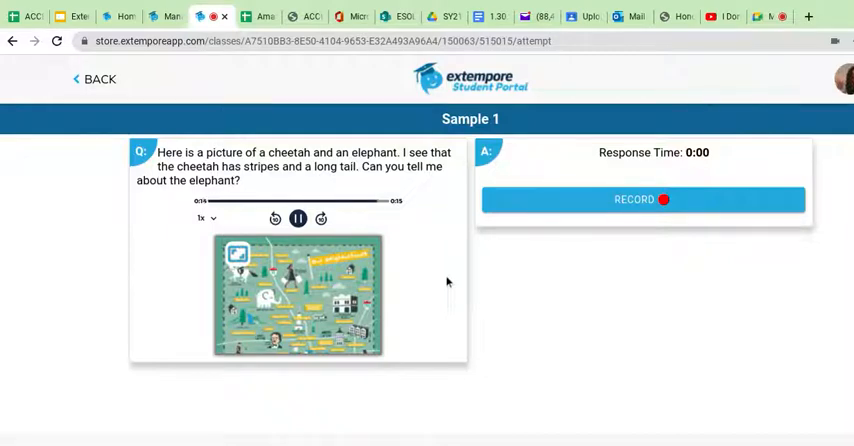
pyautogui.click(300, 218)
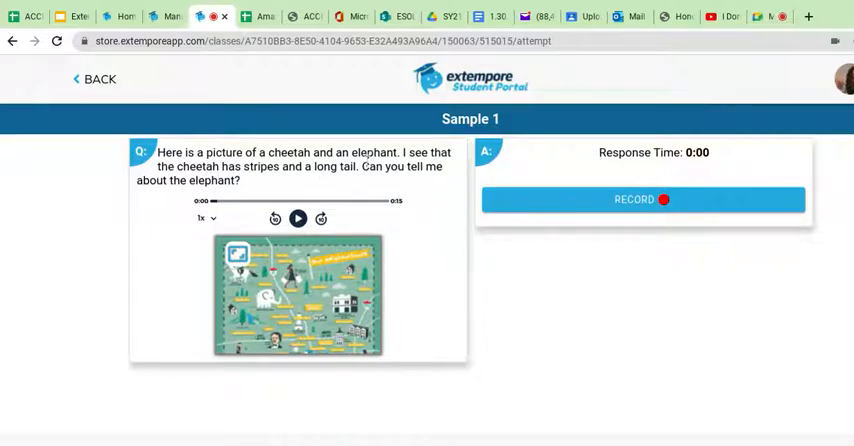
pyautogui.moveTo(635, 178)
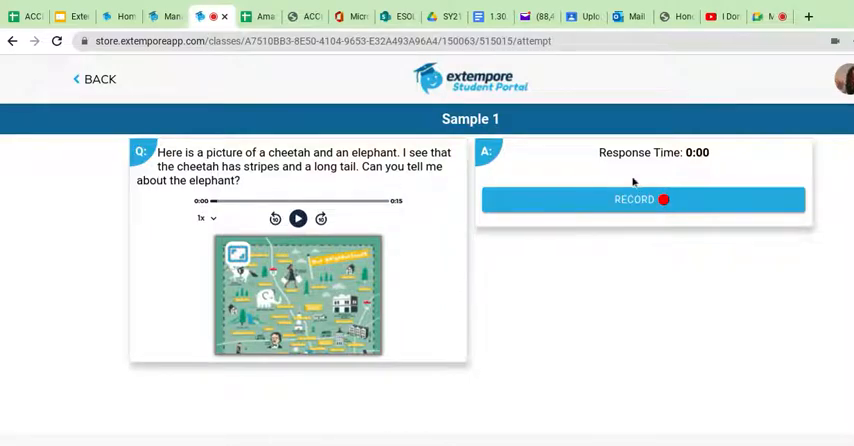
# Record a 10-second spoken answer and play it back.
pyautogui.click(640, 199)
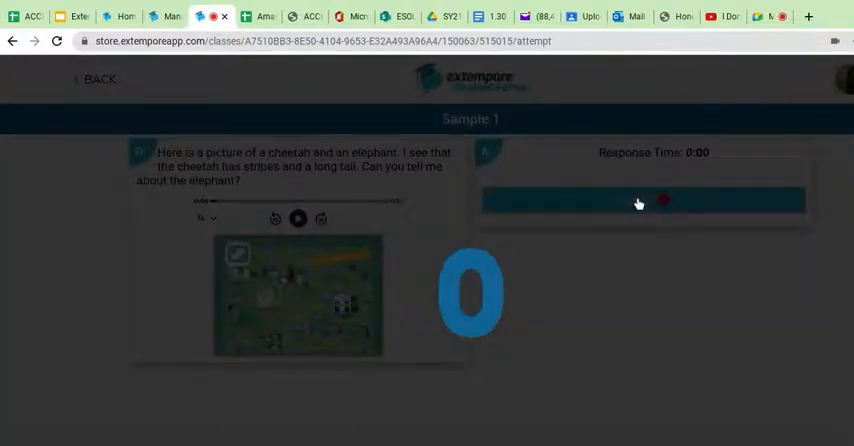
pyautogui.click(639, 200)
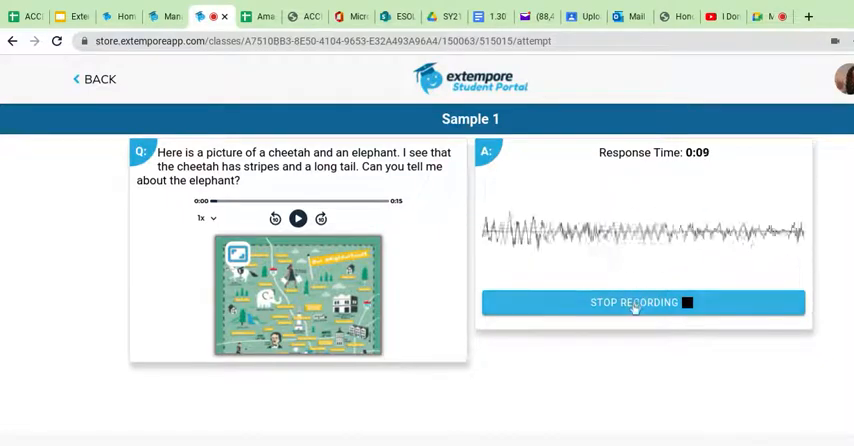
pyautogui.click(639, 302)
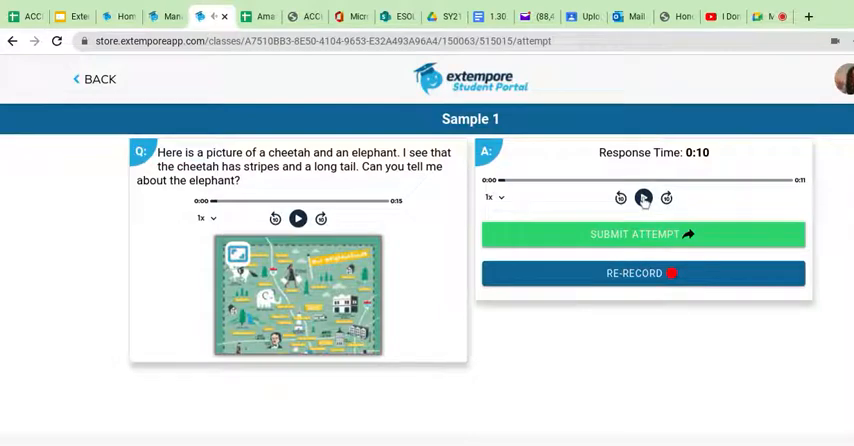
pyautogui.click(643, 197)
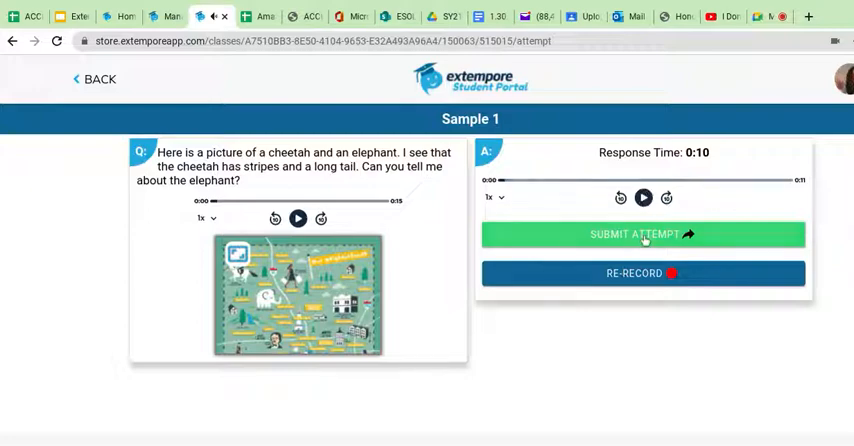
# Submit the attempt and return to the class management page.
pyautogui.click(643, 234)
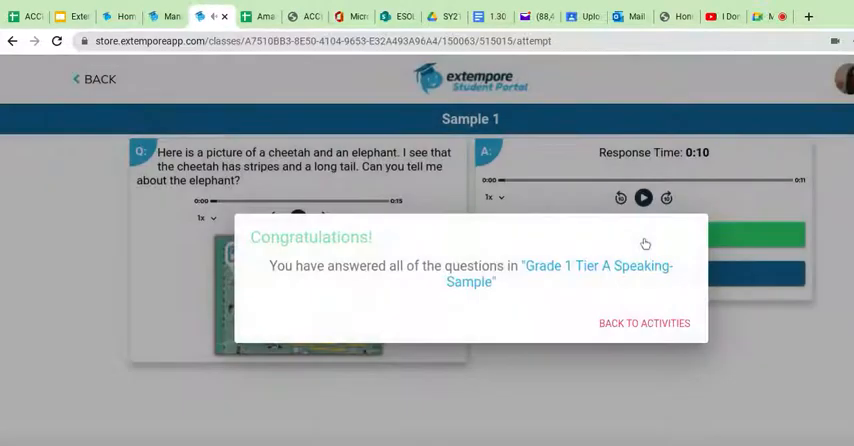
pyautogui.click(641, 322)
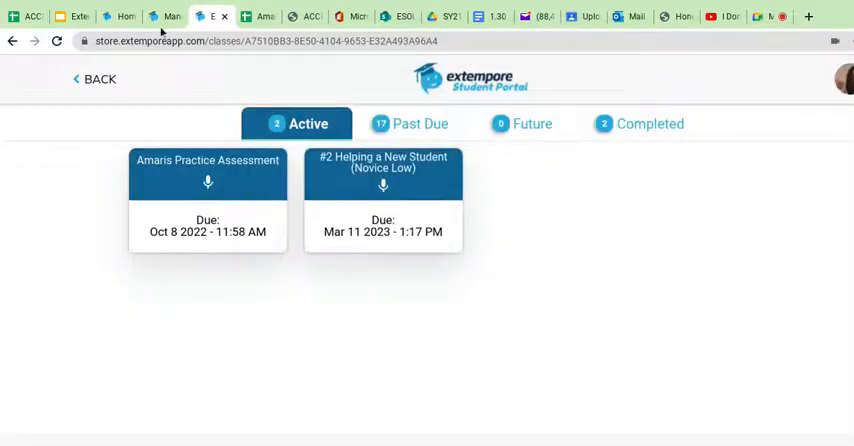
pyautogui.click(150, 16)
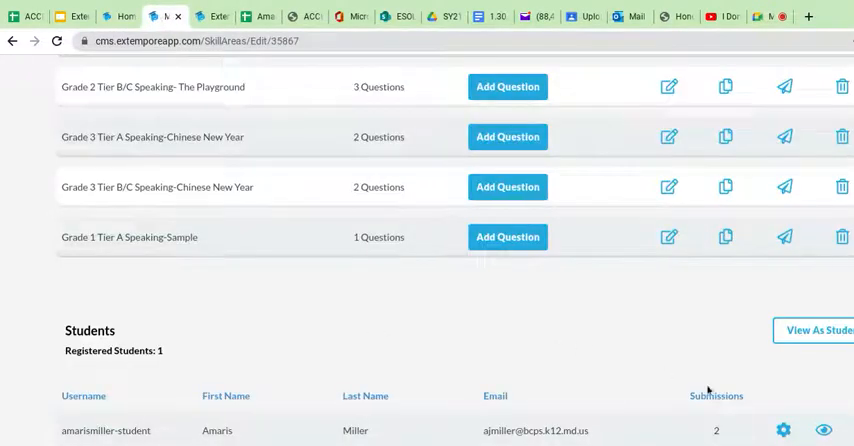
pyautogui.moveTo(554, 336)
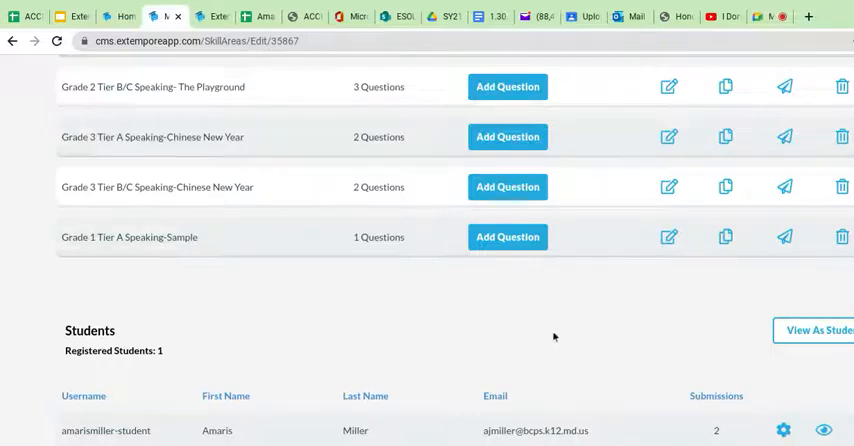